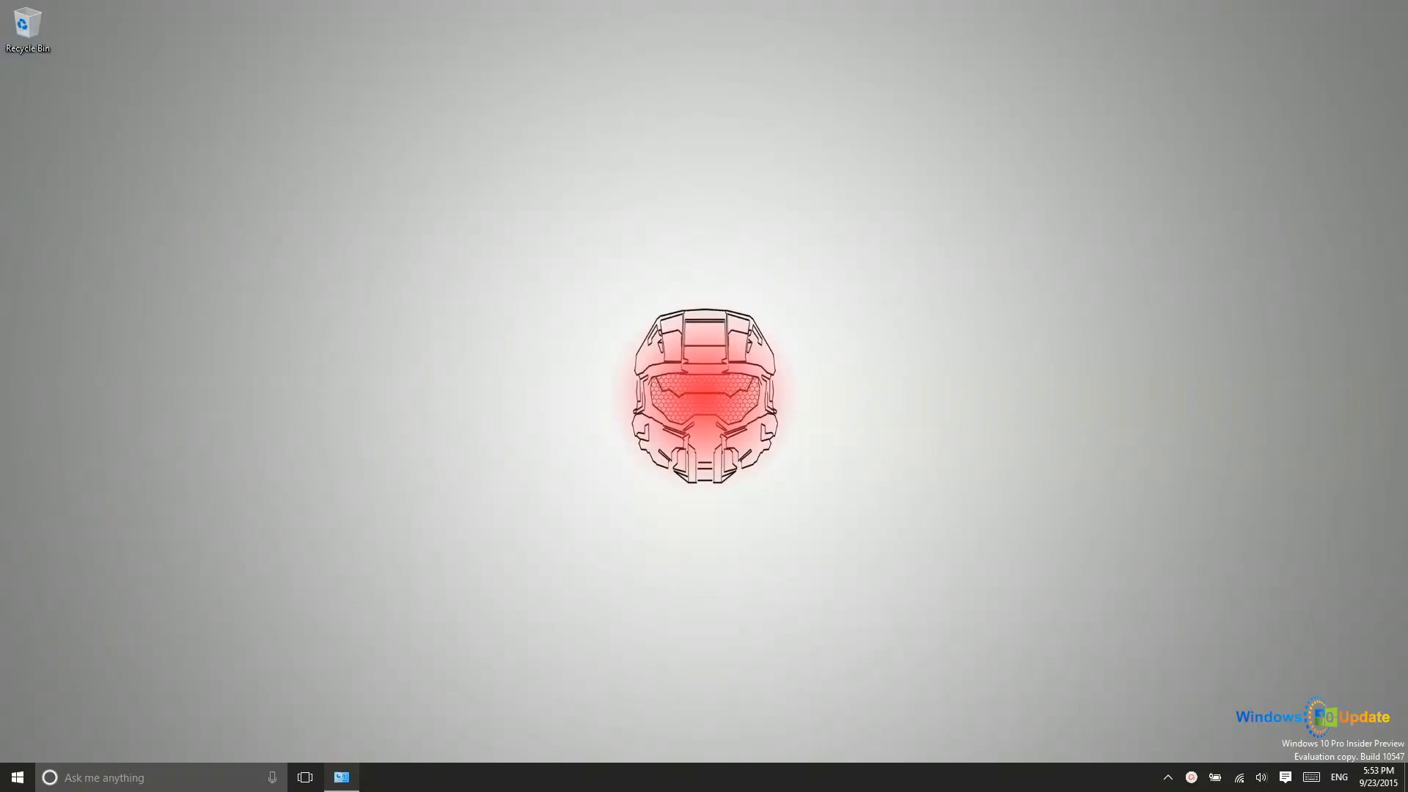
mouse_move(999, 225)
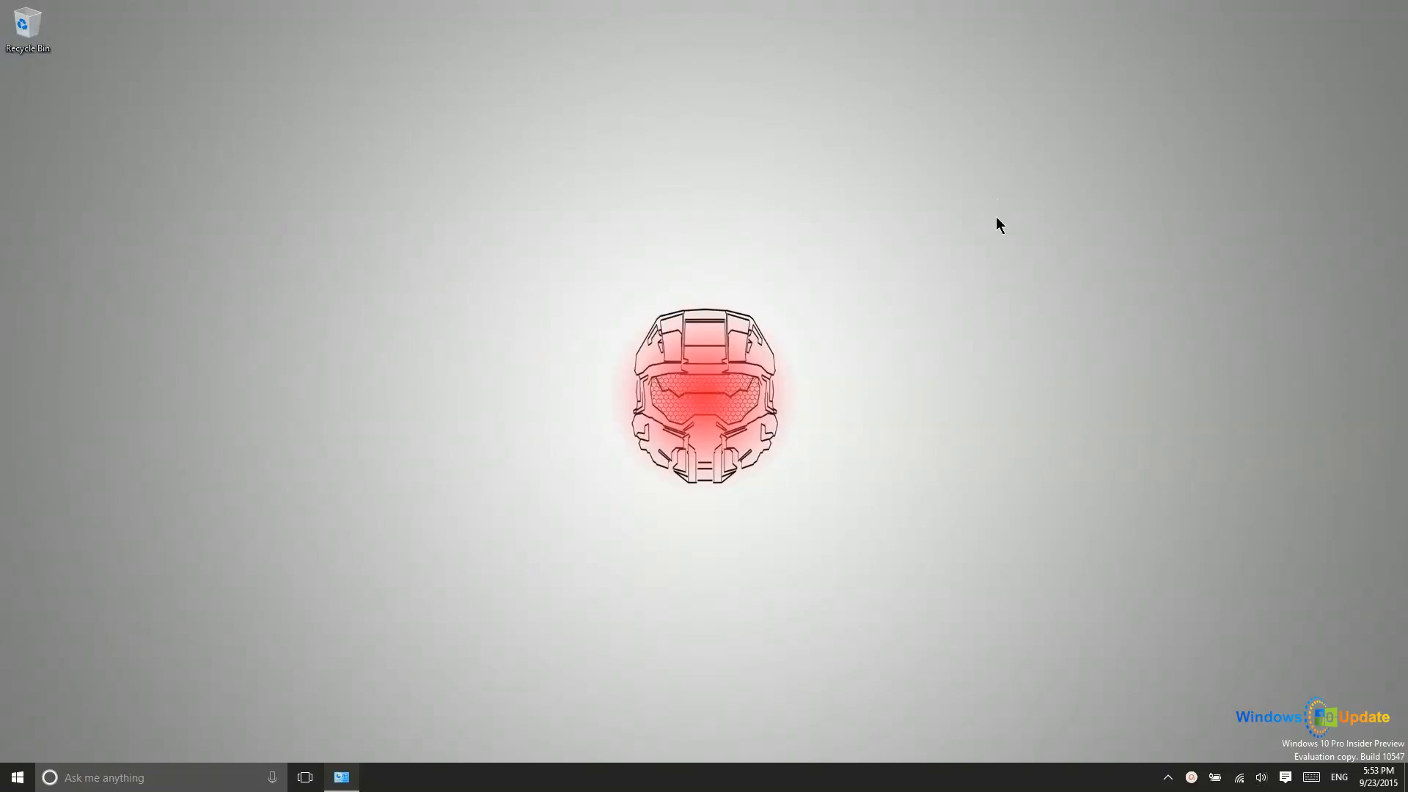
mouse_move(1284, 777)
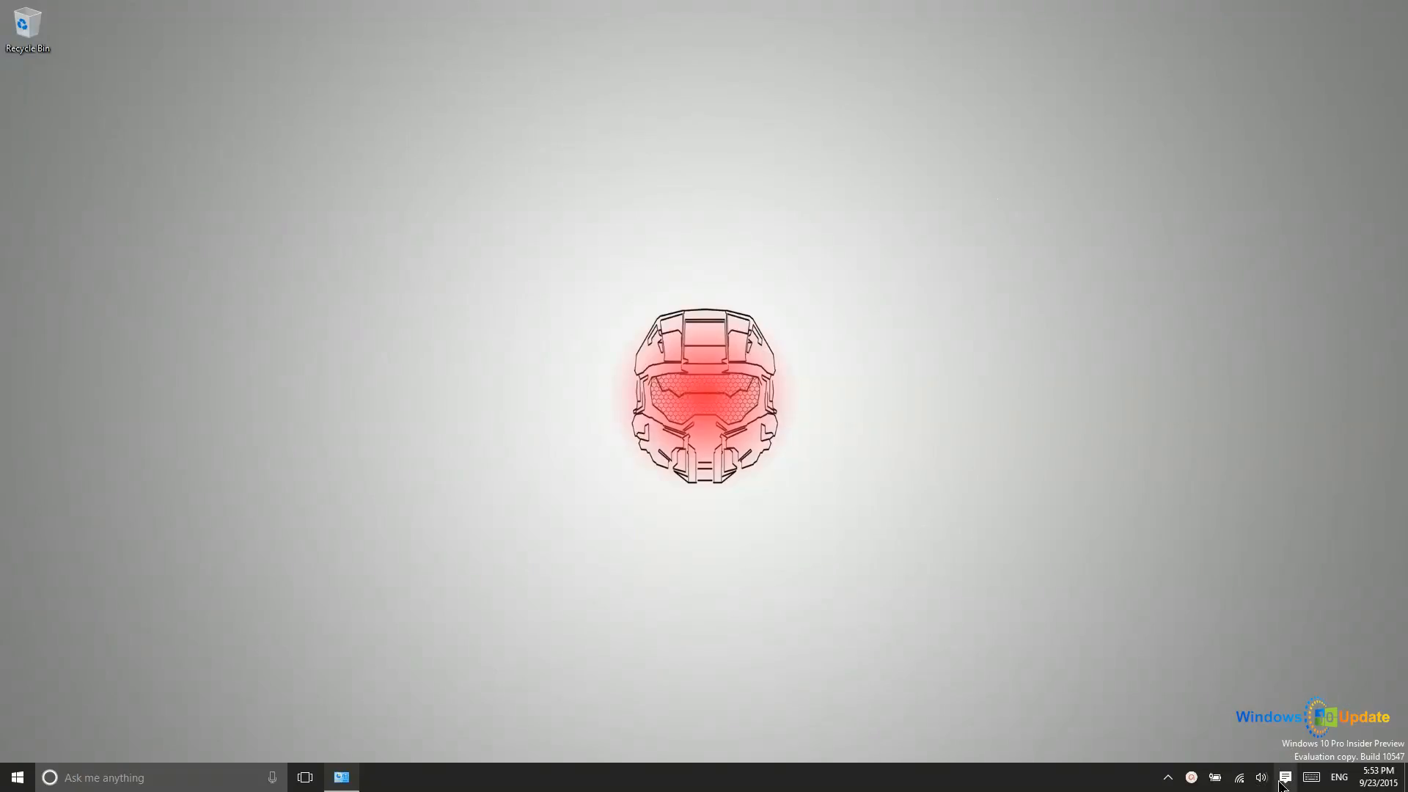
mouse_move(1284, 776)
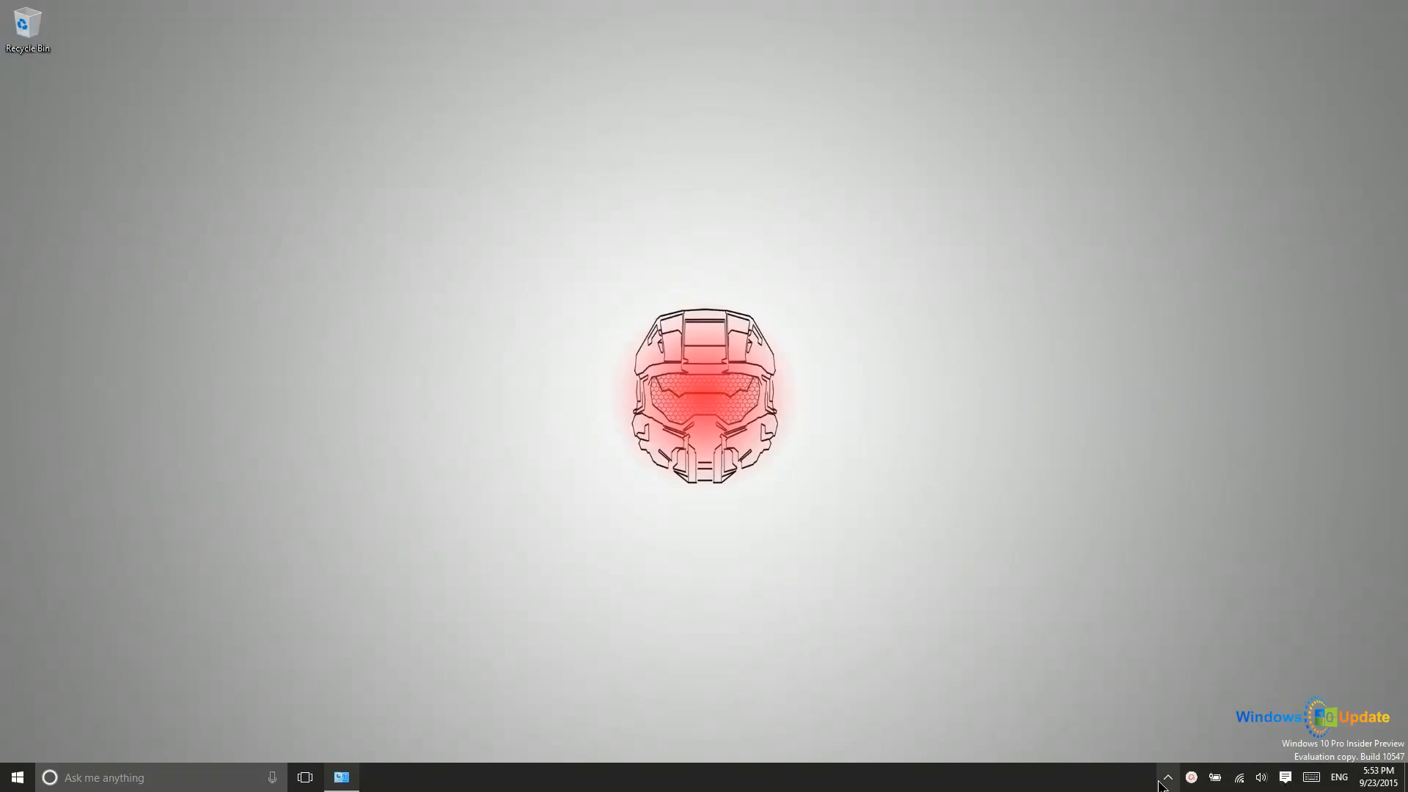
mouse_move(1167, 777)
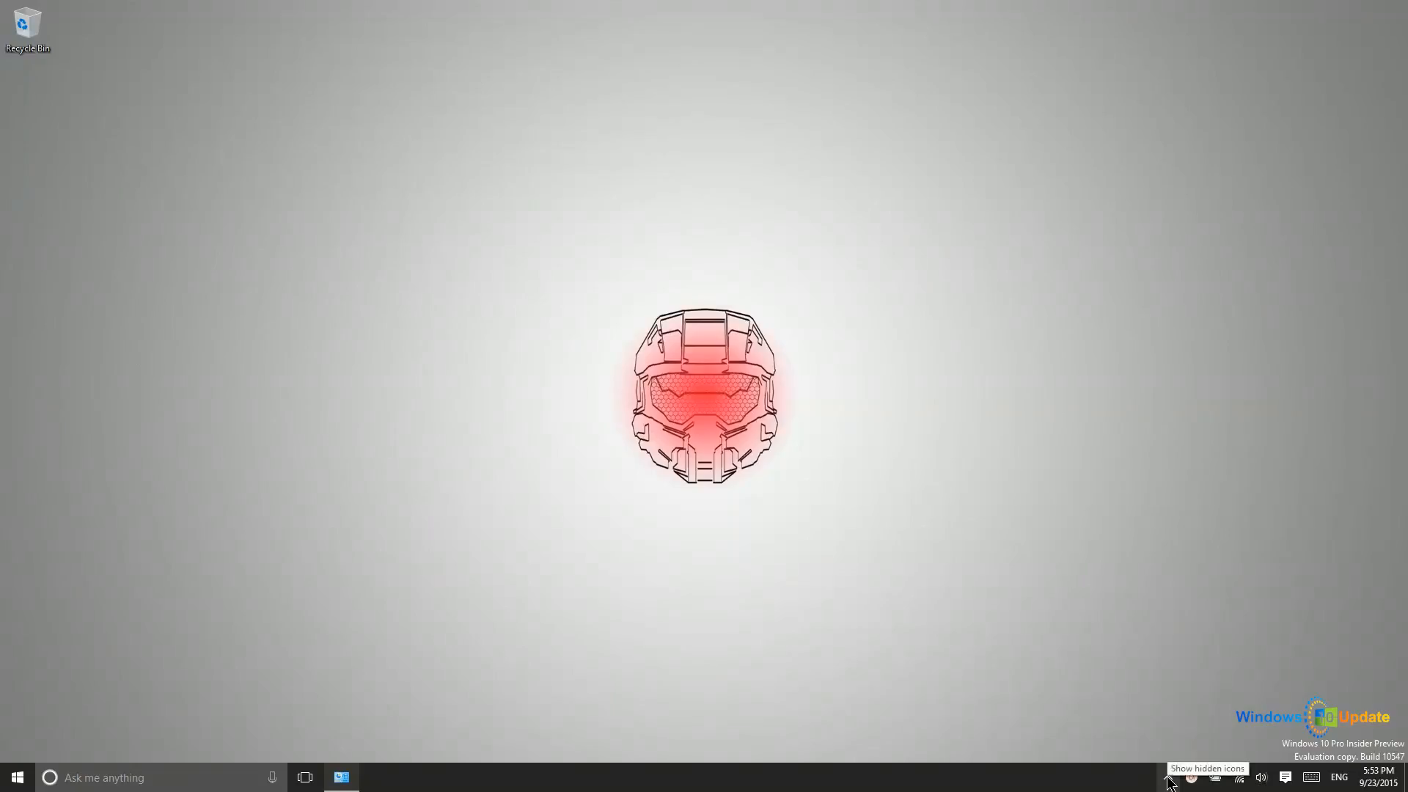
Restore the Security and Maintenance window to show the startup apps performance message
left_click(1168, 776)
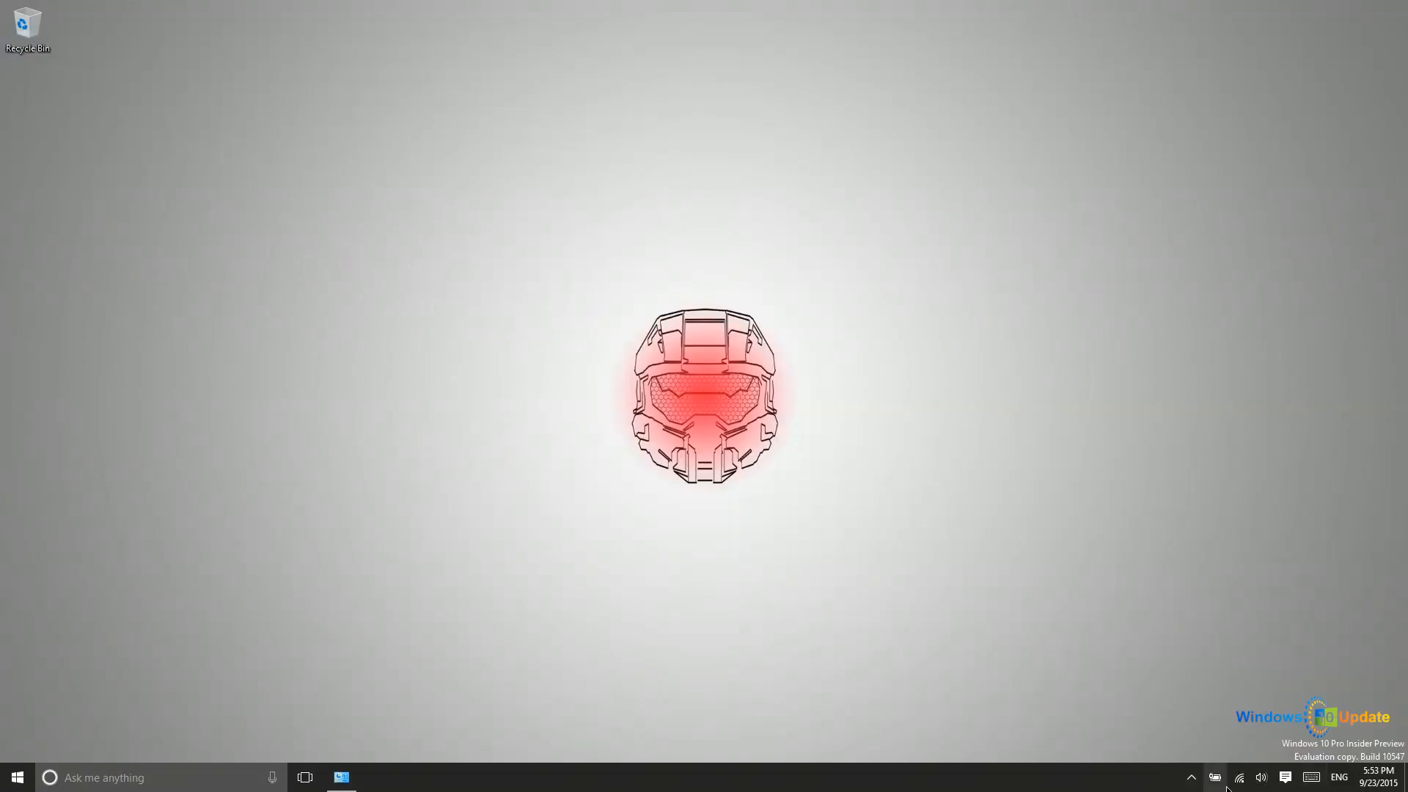
mouse_move(1191, 777)
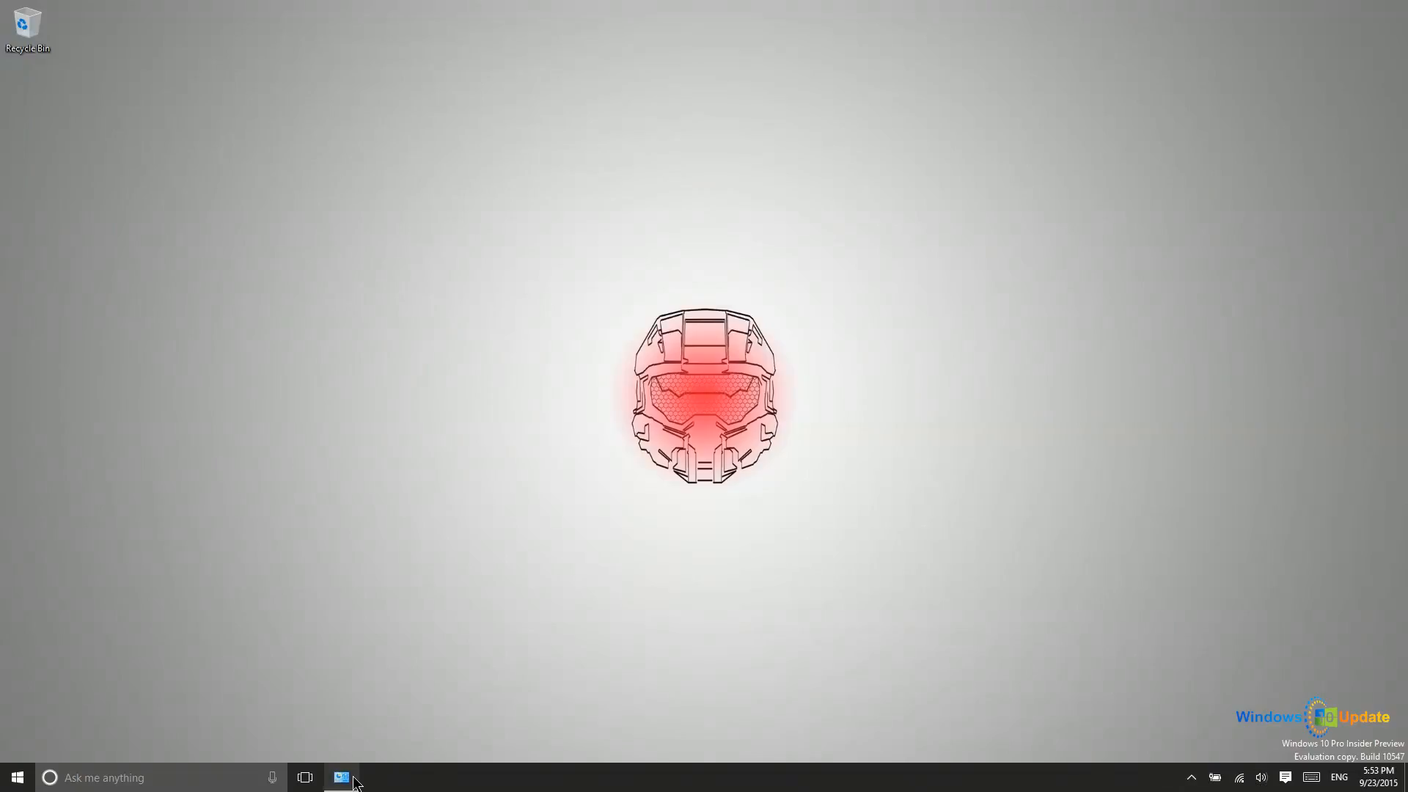
left_click(341, 777)
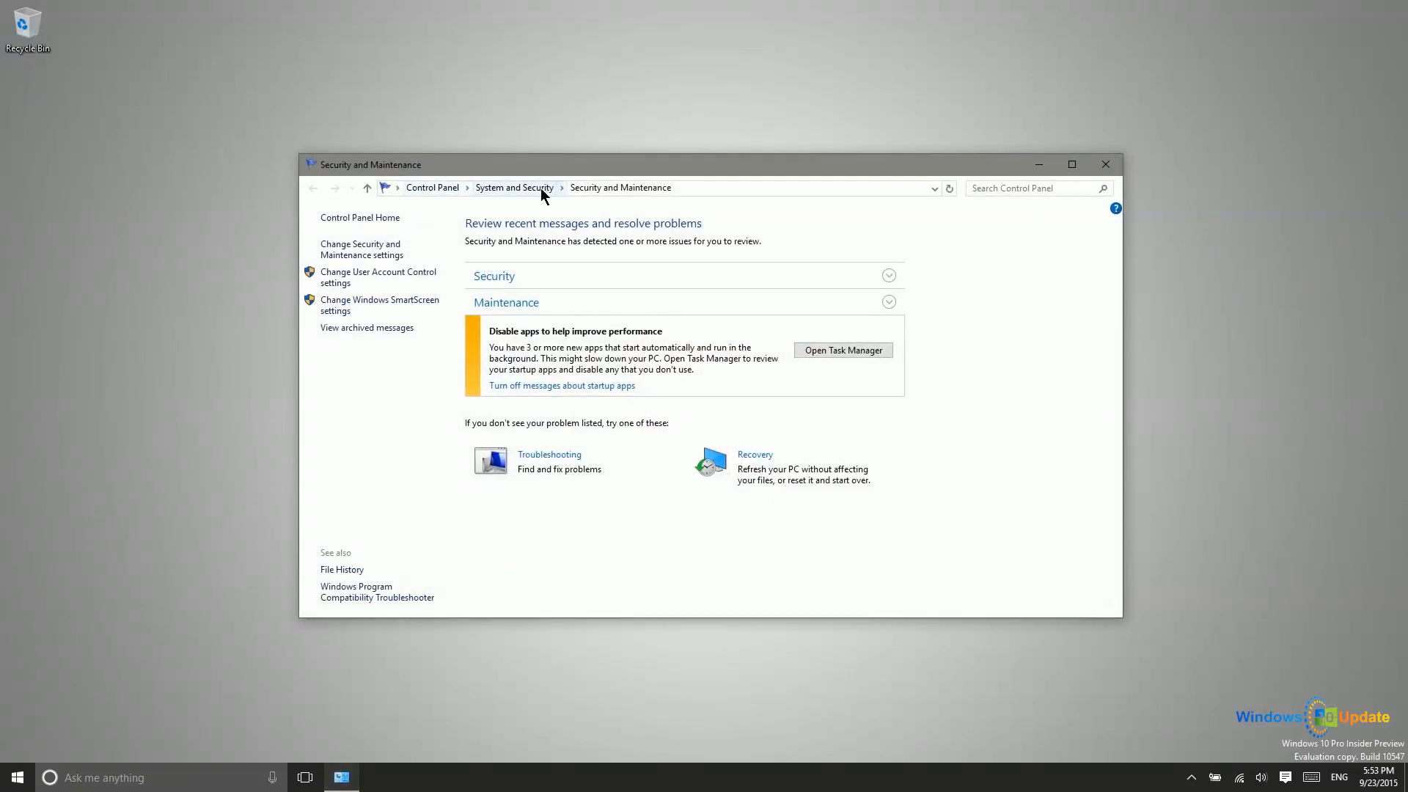
mouse_move(609, 192)
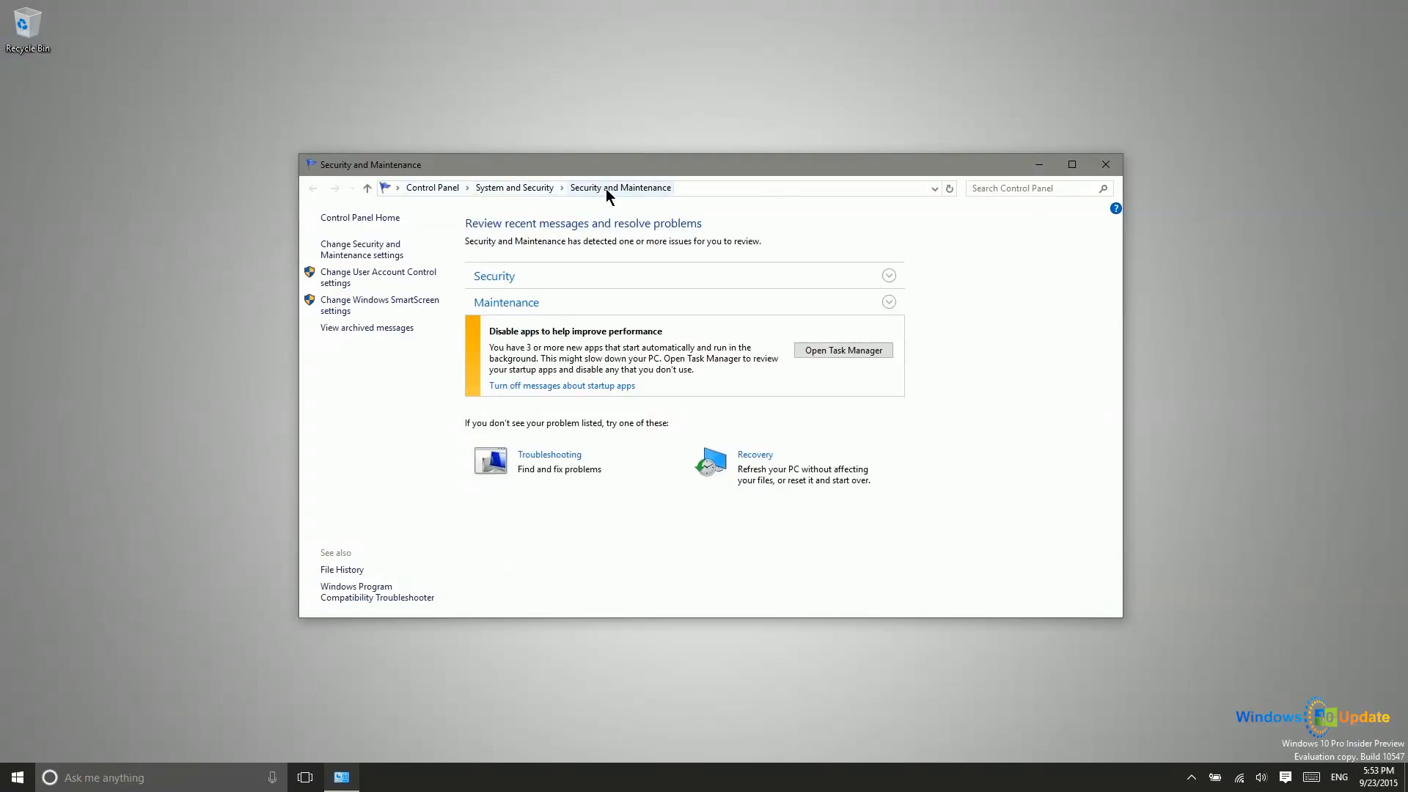
mouse_move(575, 355)
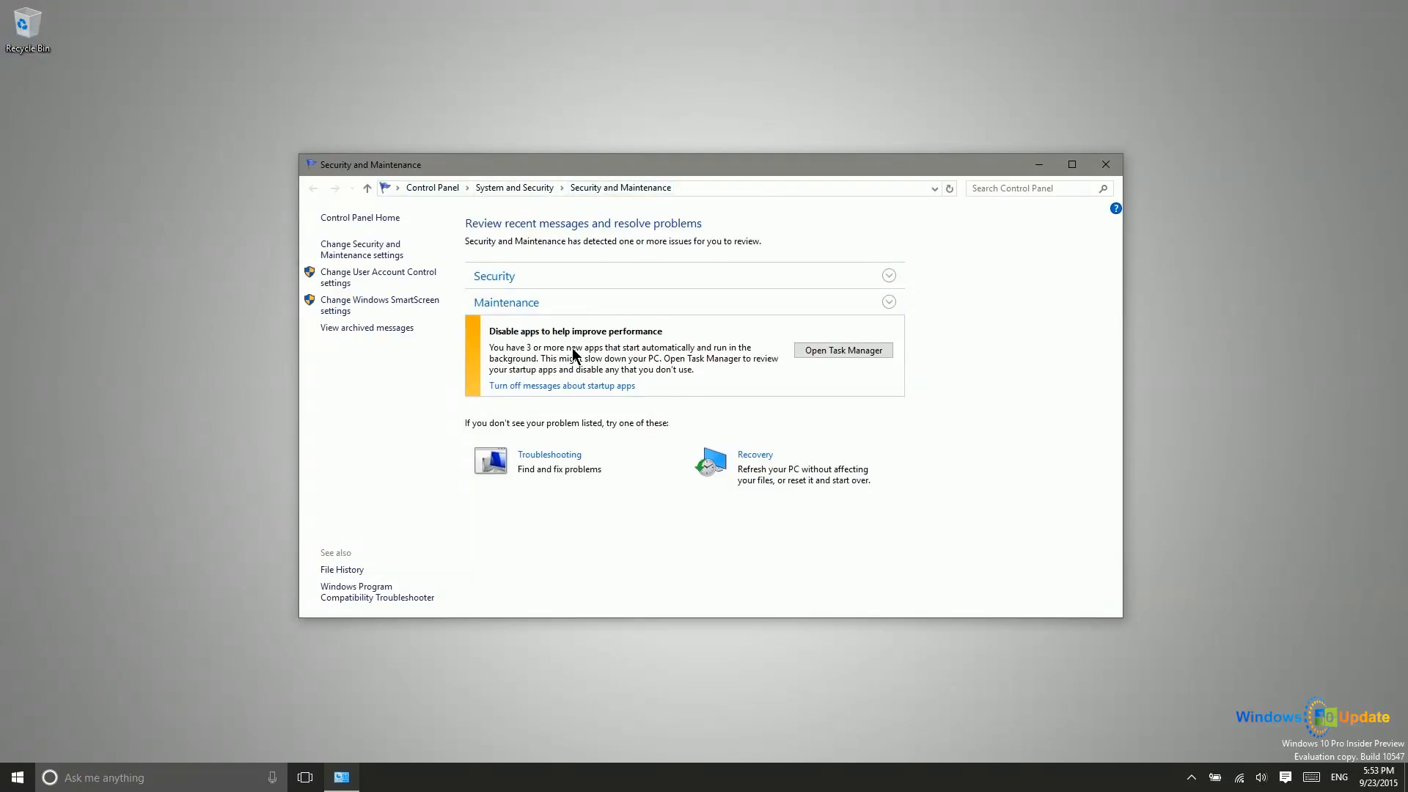
mouse_move(807, 325)
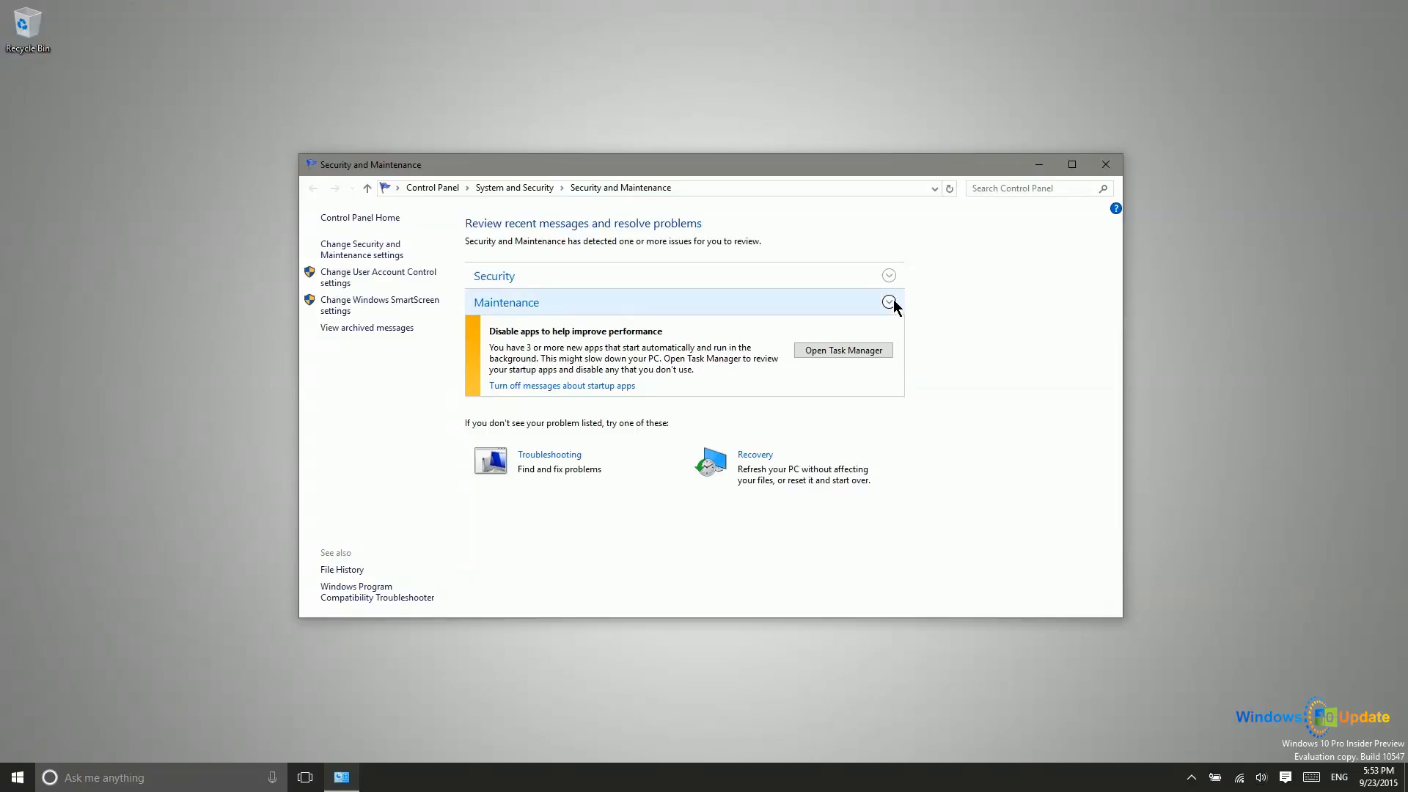
mouse_move(596, 354)
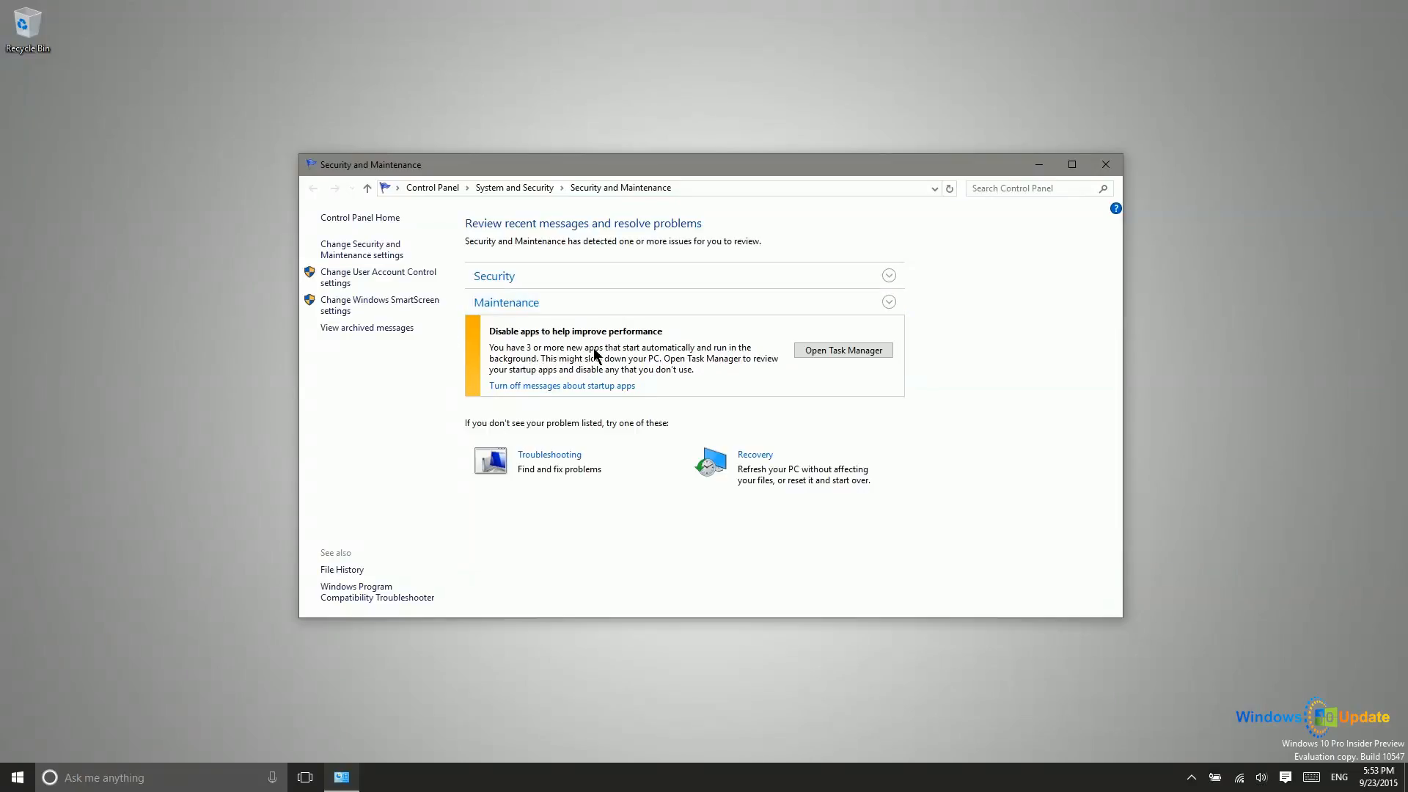
mouse_move(725, 373)
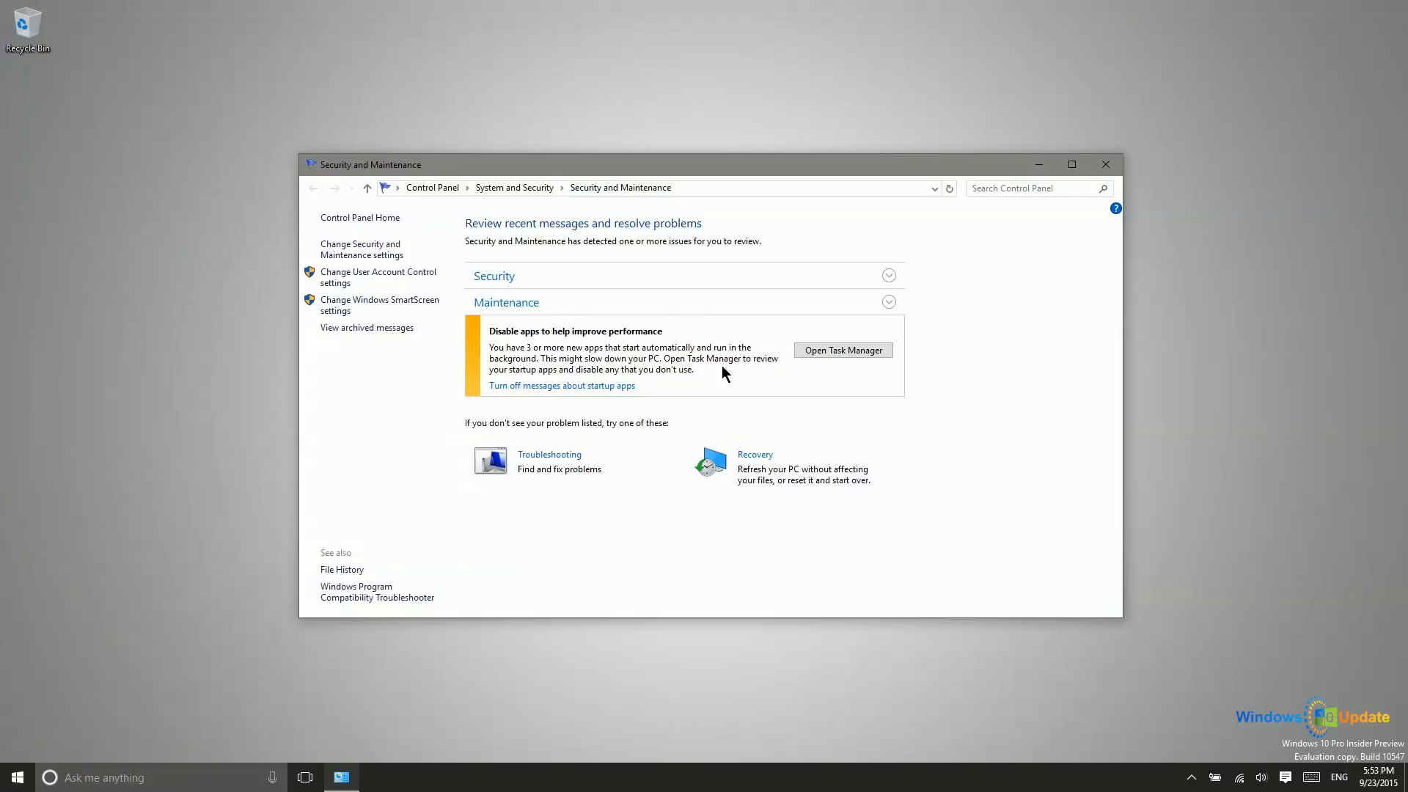
mouse_move(843, 349)
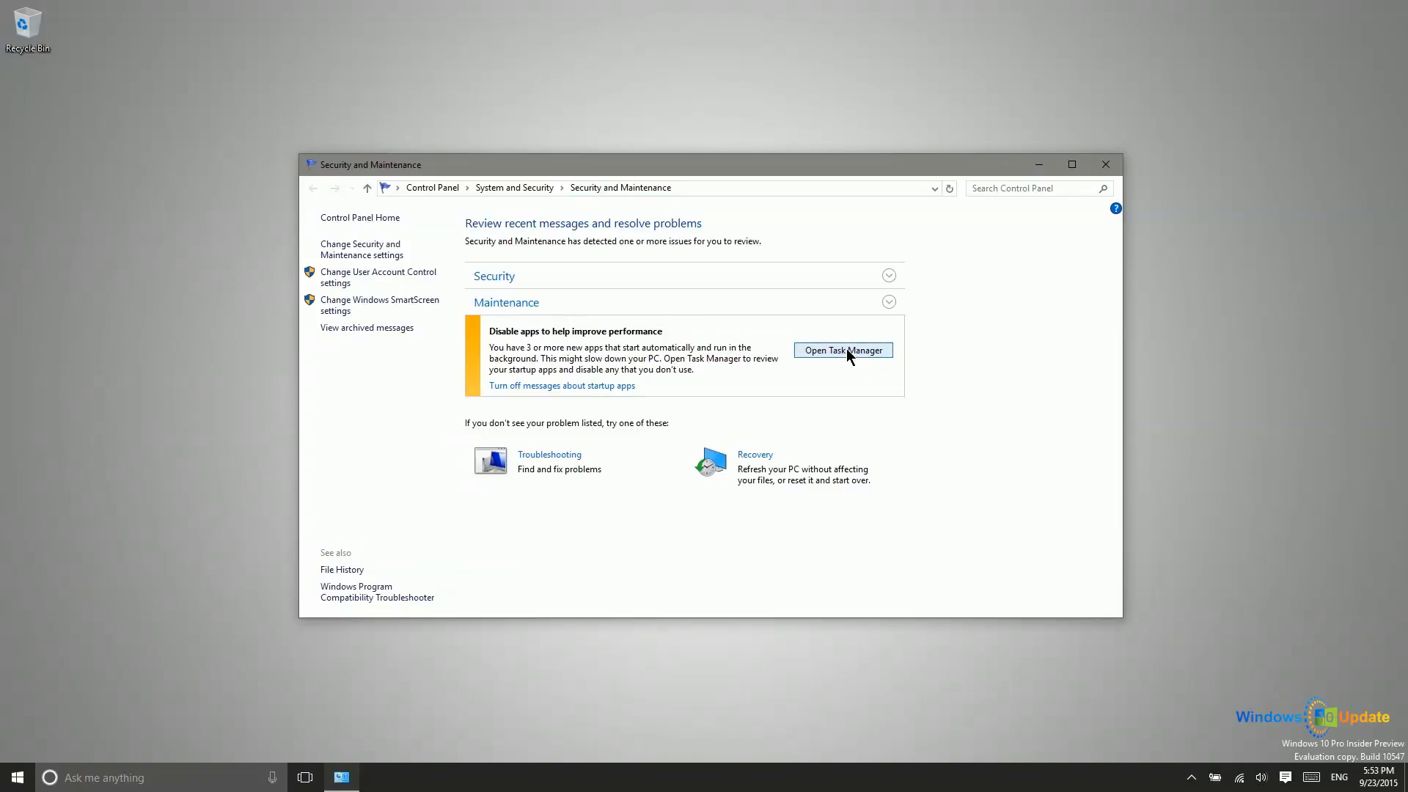
mouse_move(732, 368)
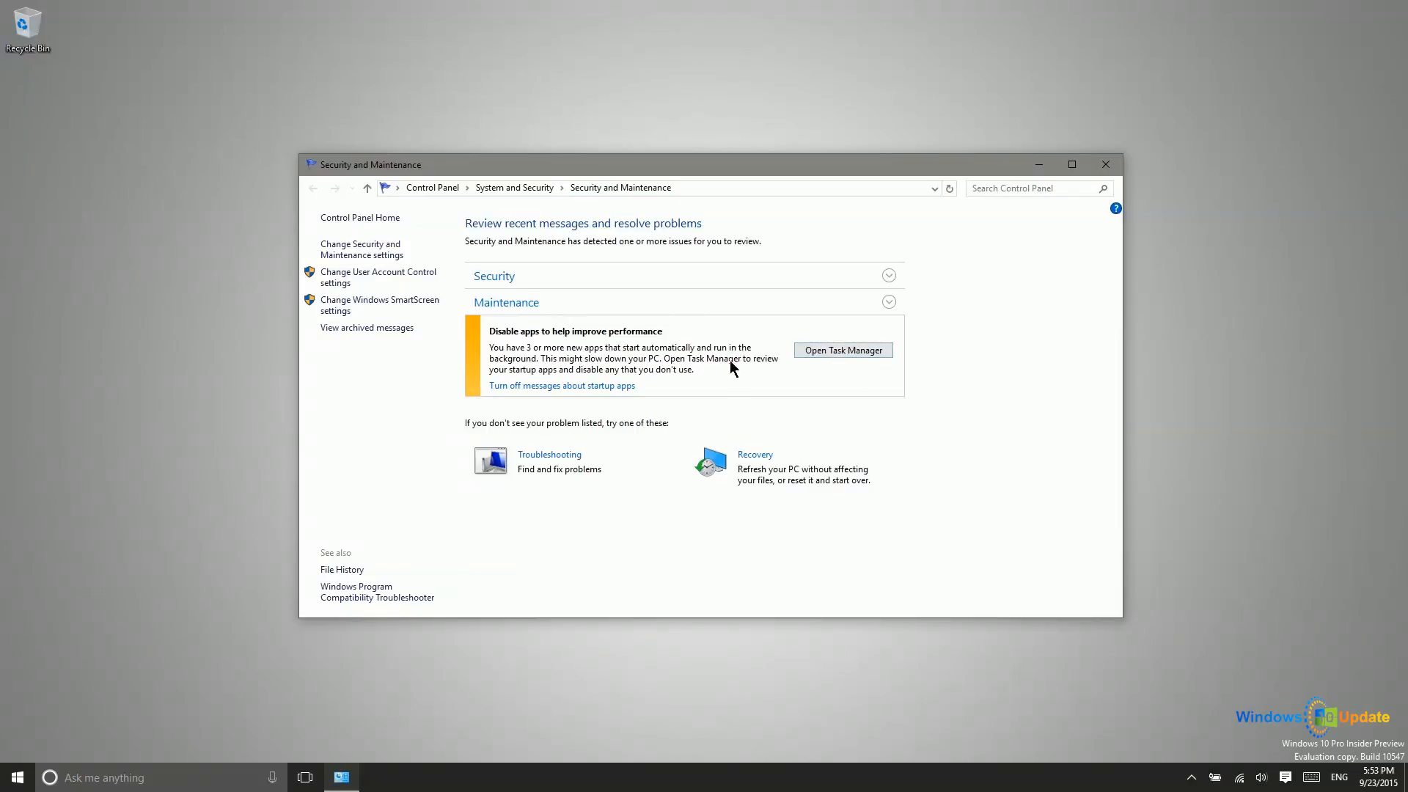
mouse_move(617, 361)
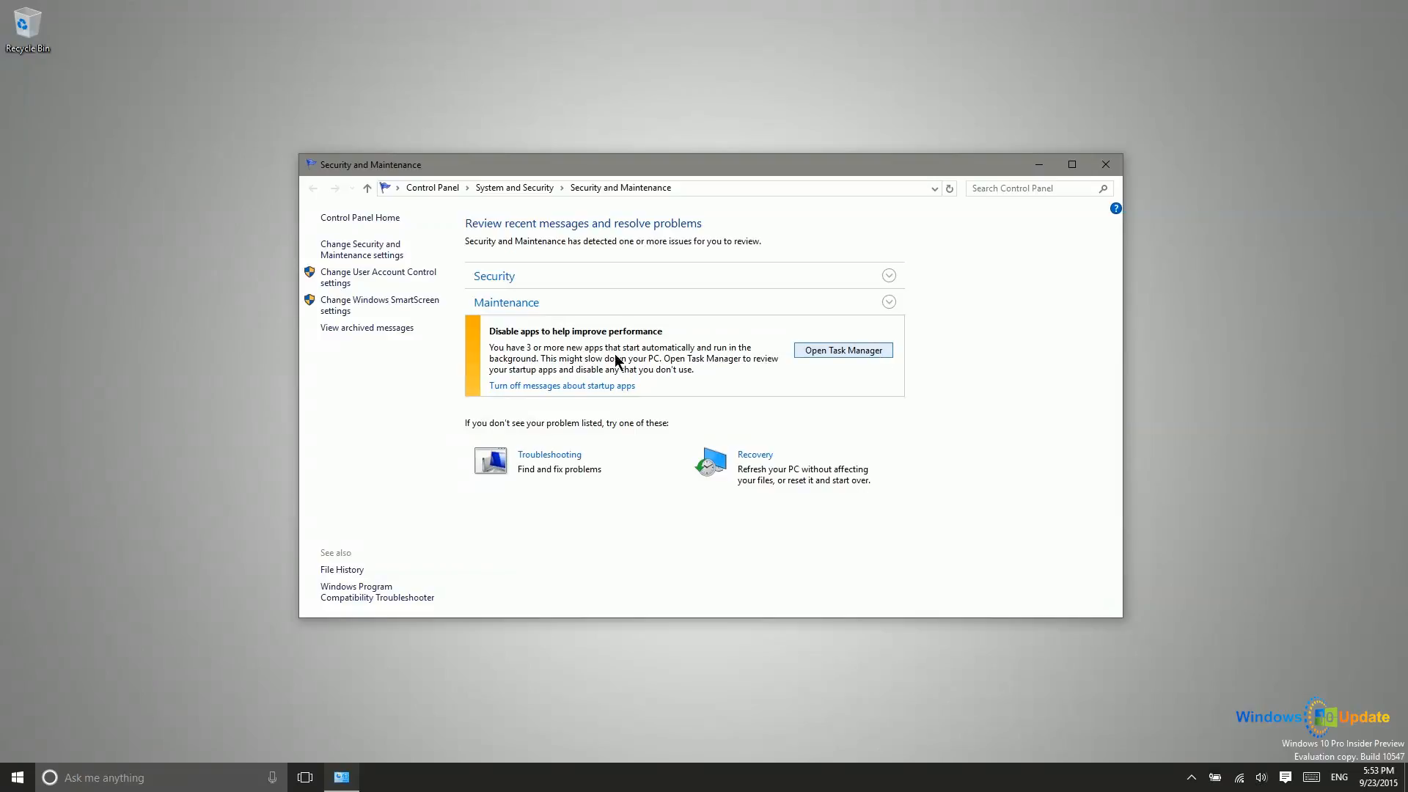
mouse_move(709, 359)
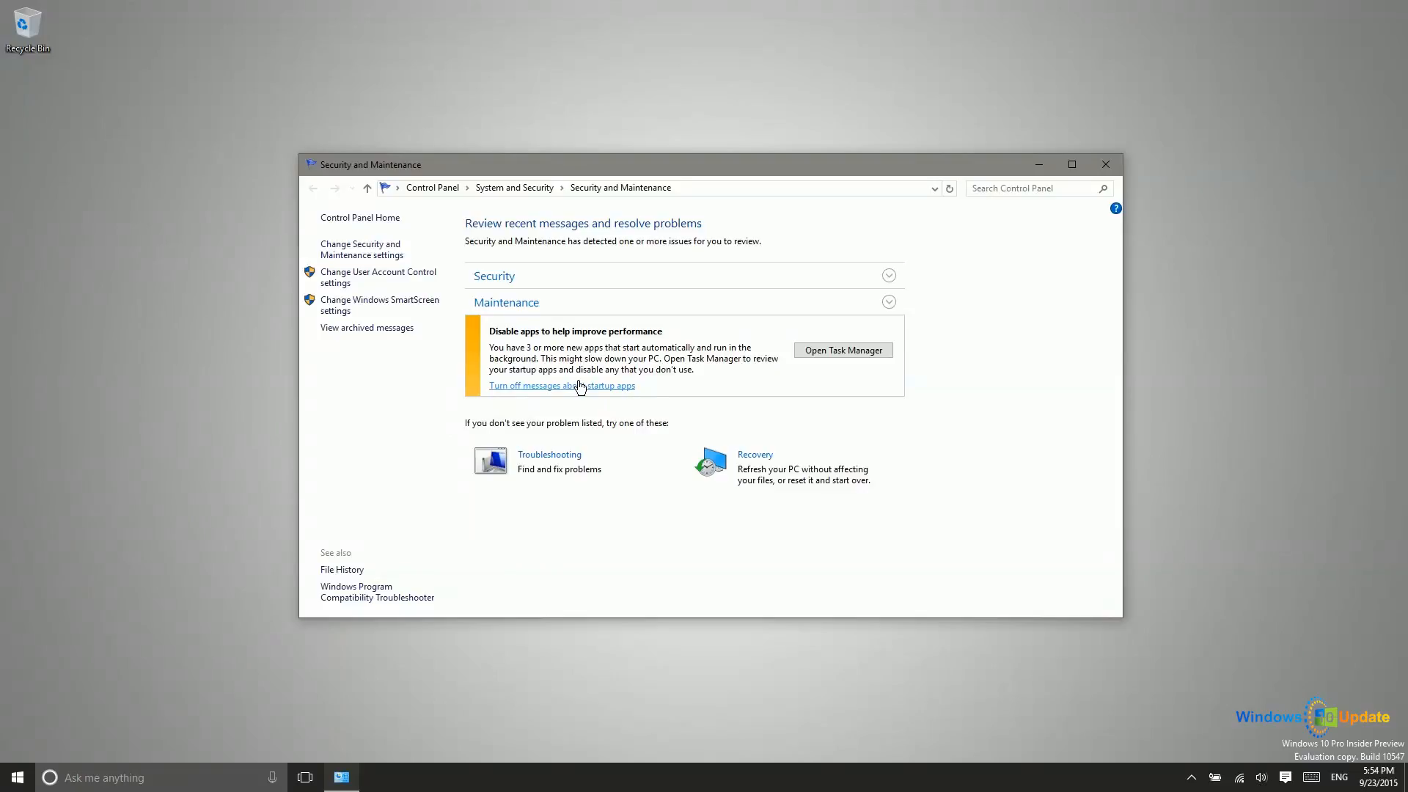
Turn off startup-app messages, then expand and review the Maintenance section details
left_click(560, 385)
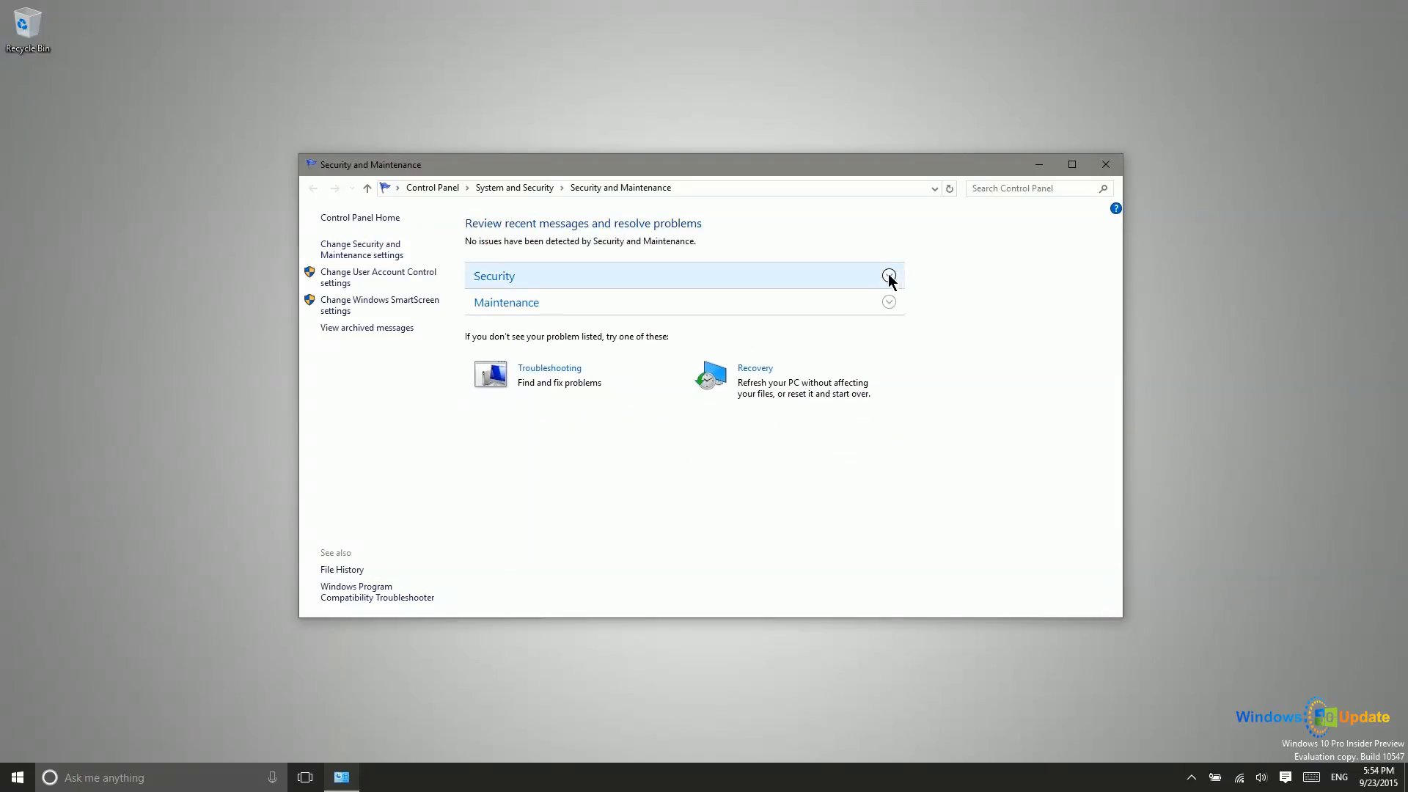
left_click(887, 302)
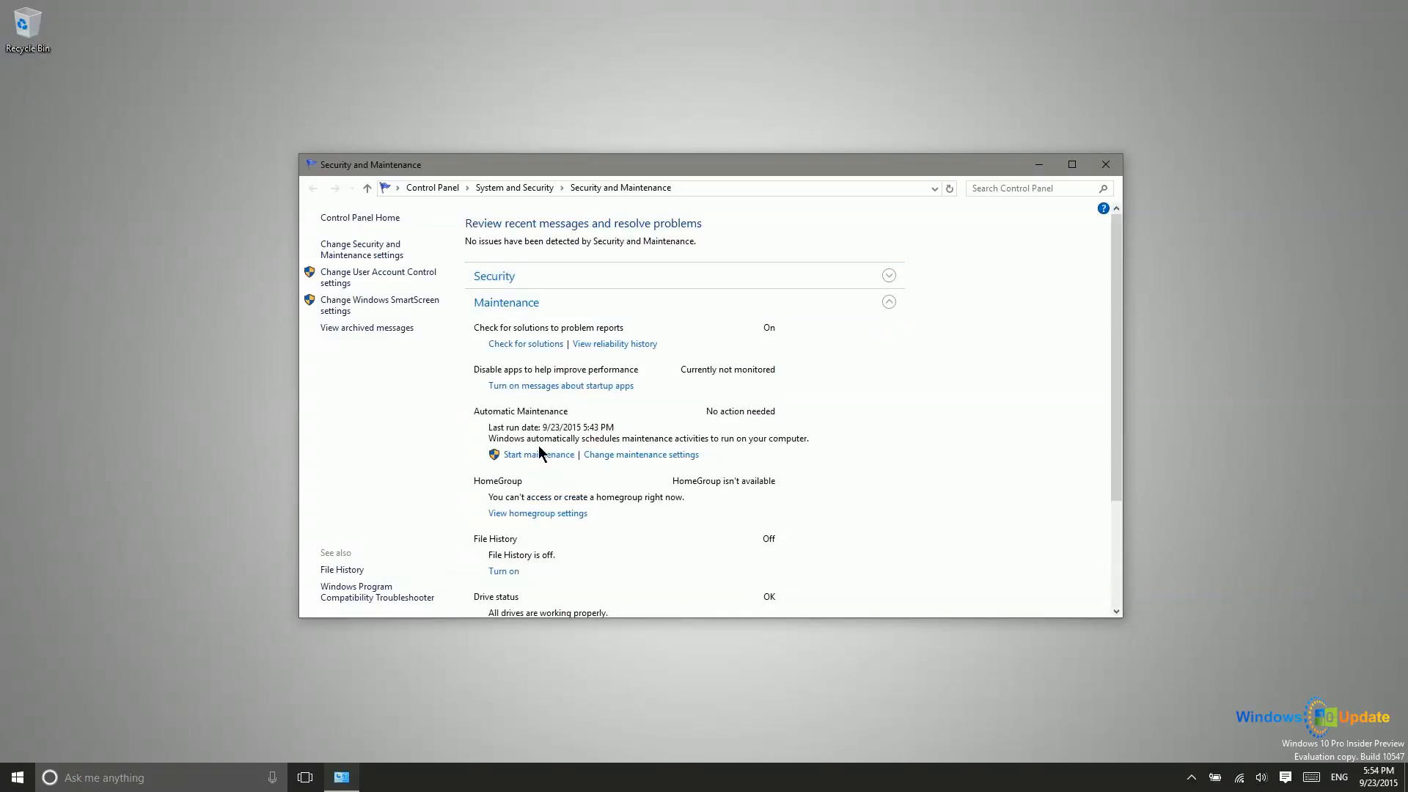
mouse_move(489, 332)
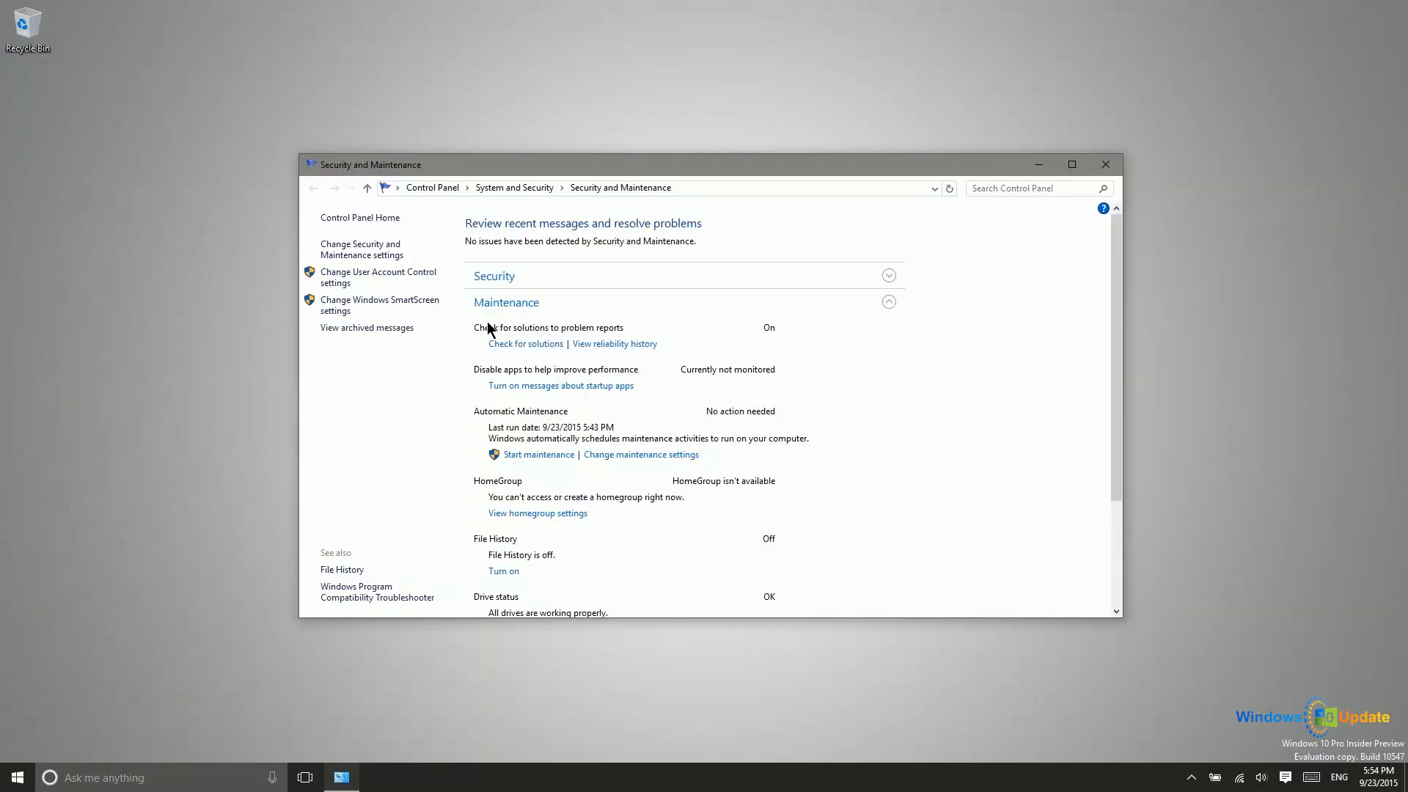
mouse_move(448, 352)
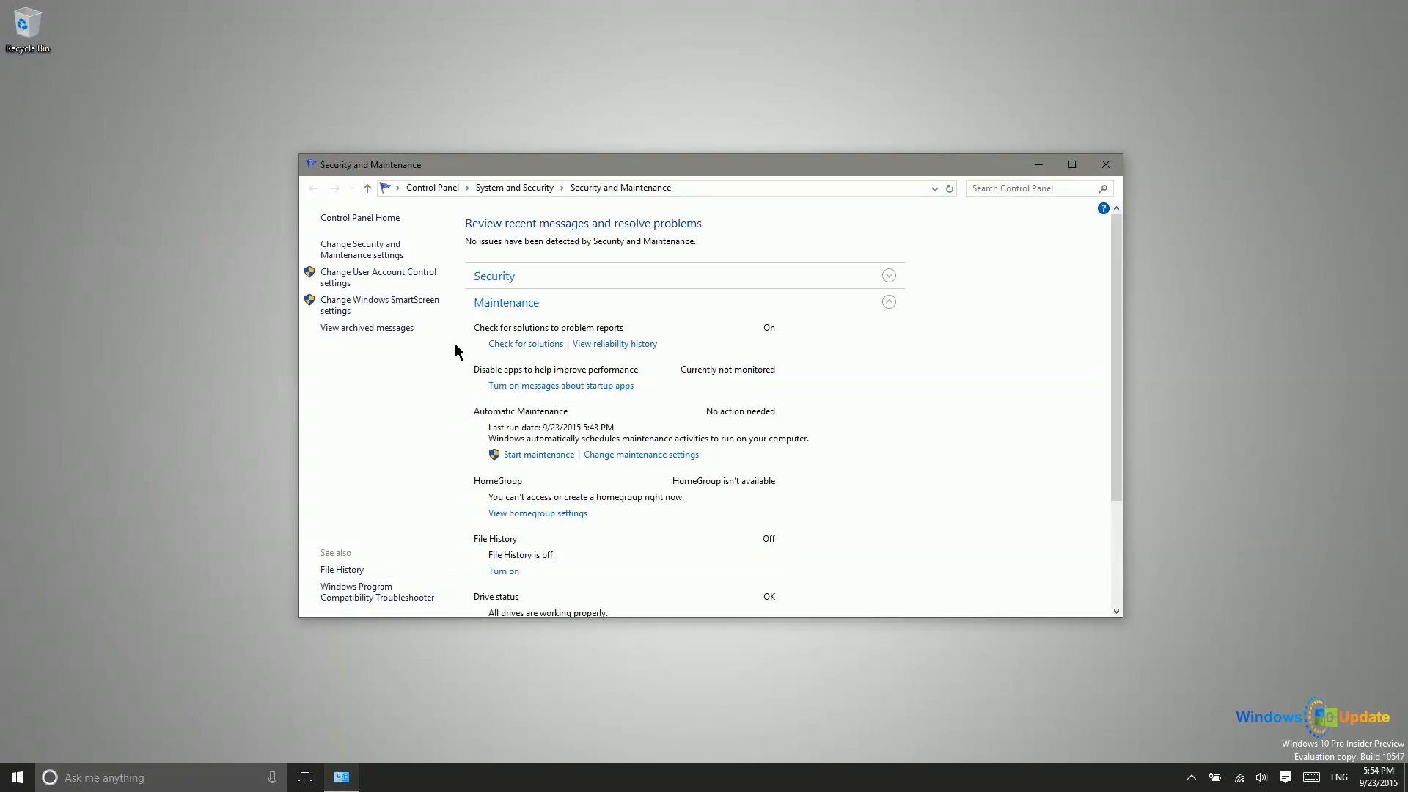
mouse_move(619, 187)
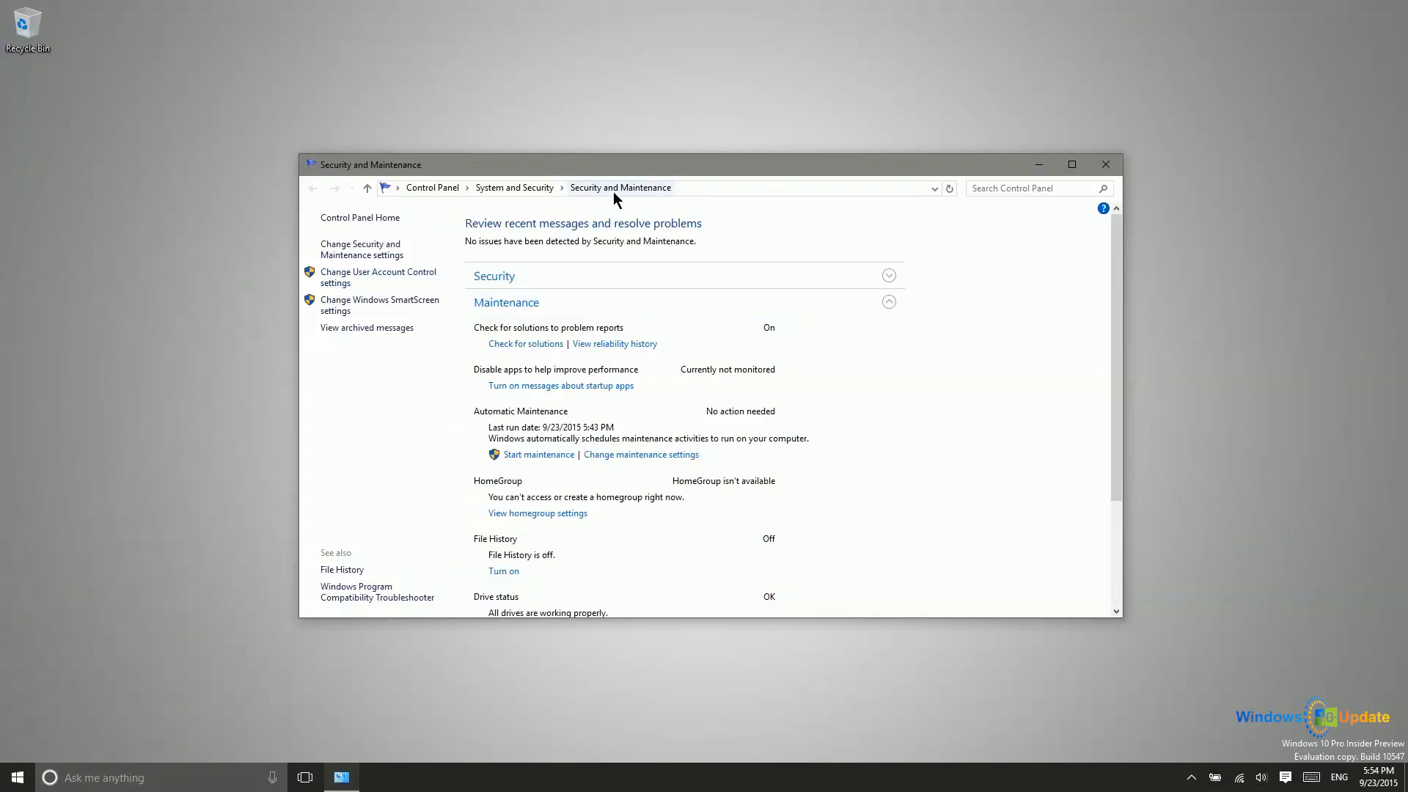
scroll("down", 3)
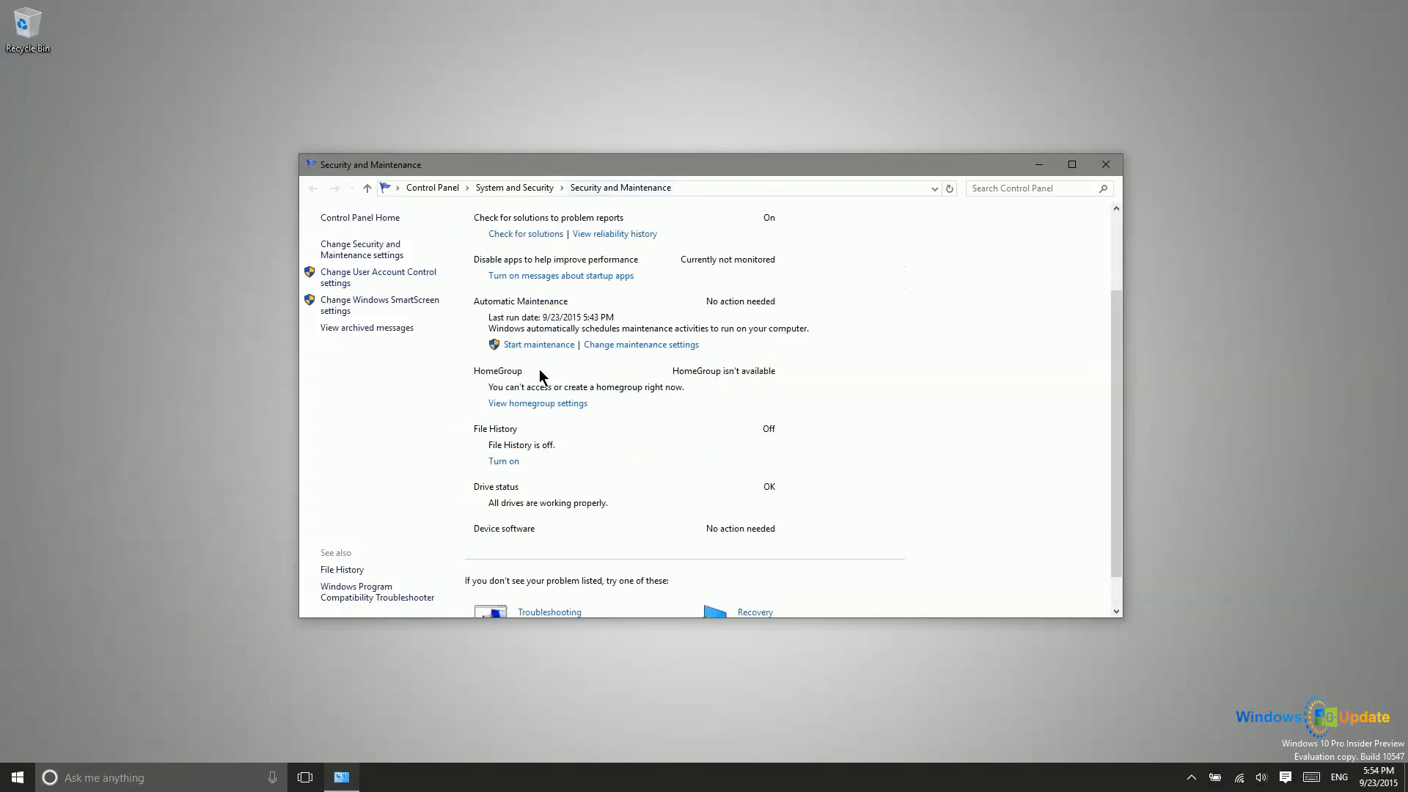
scroll("up", 3)
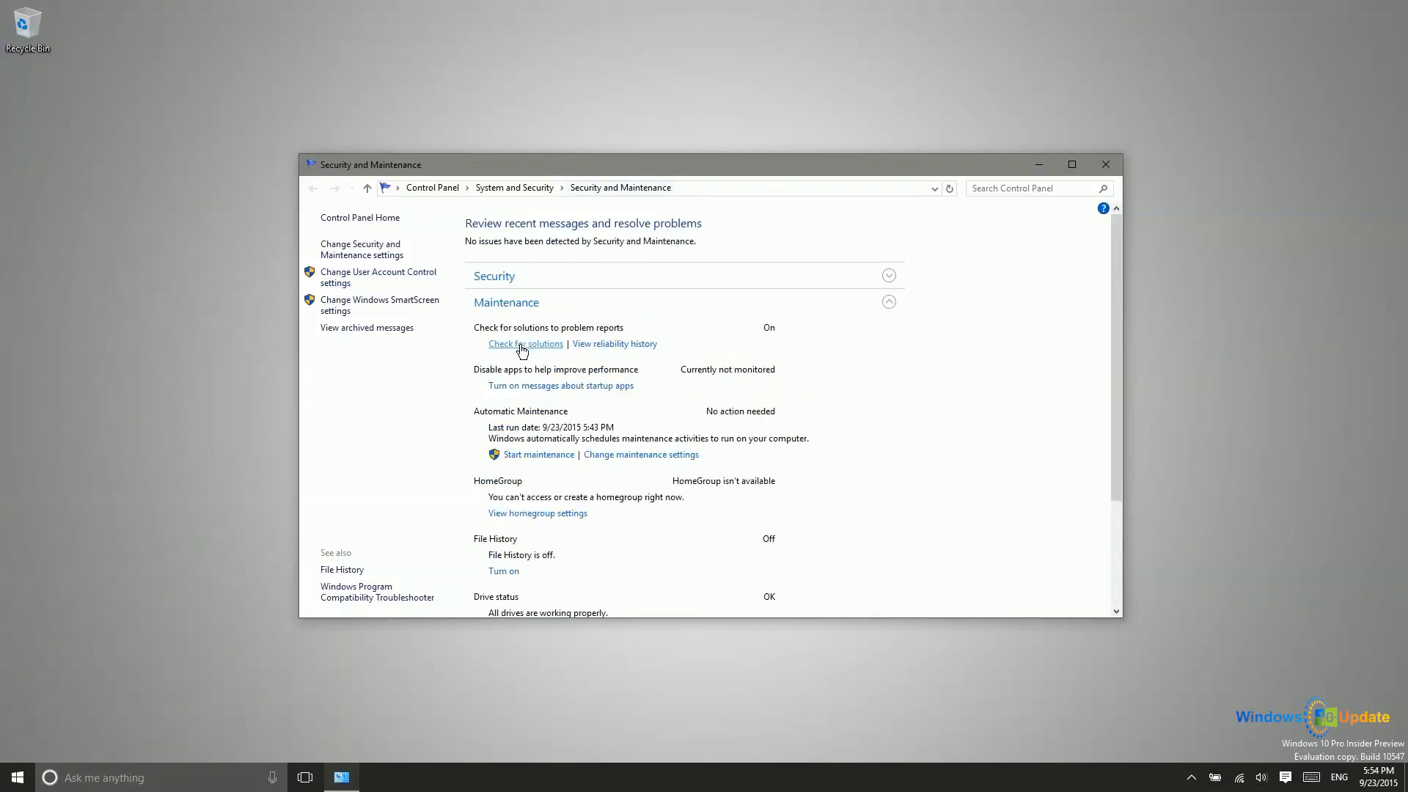
mouse_move(432, 433)
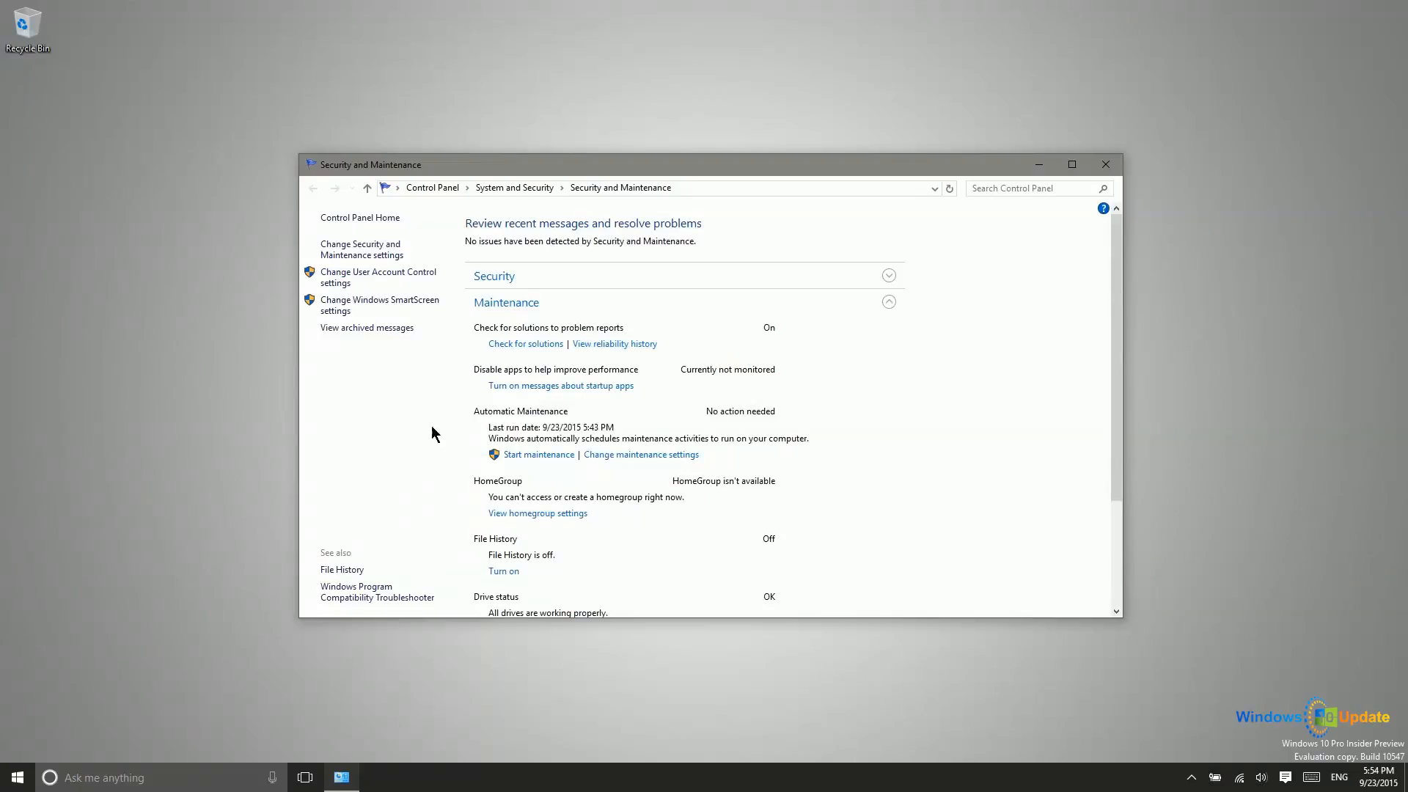
mouse_move(571, 377)
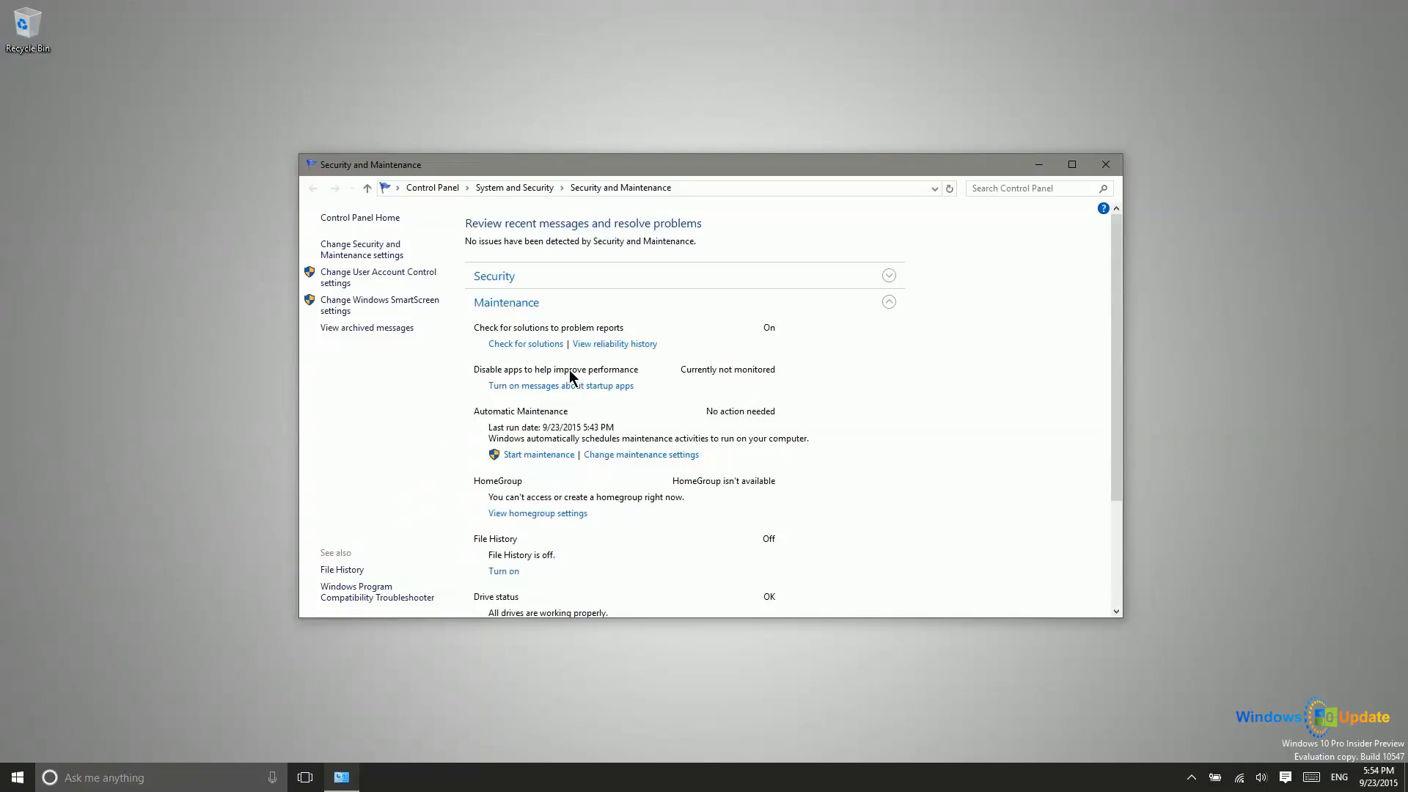
mouse_move(559, 385)
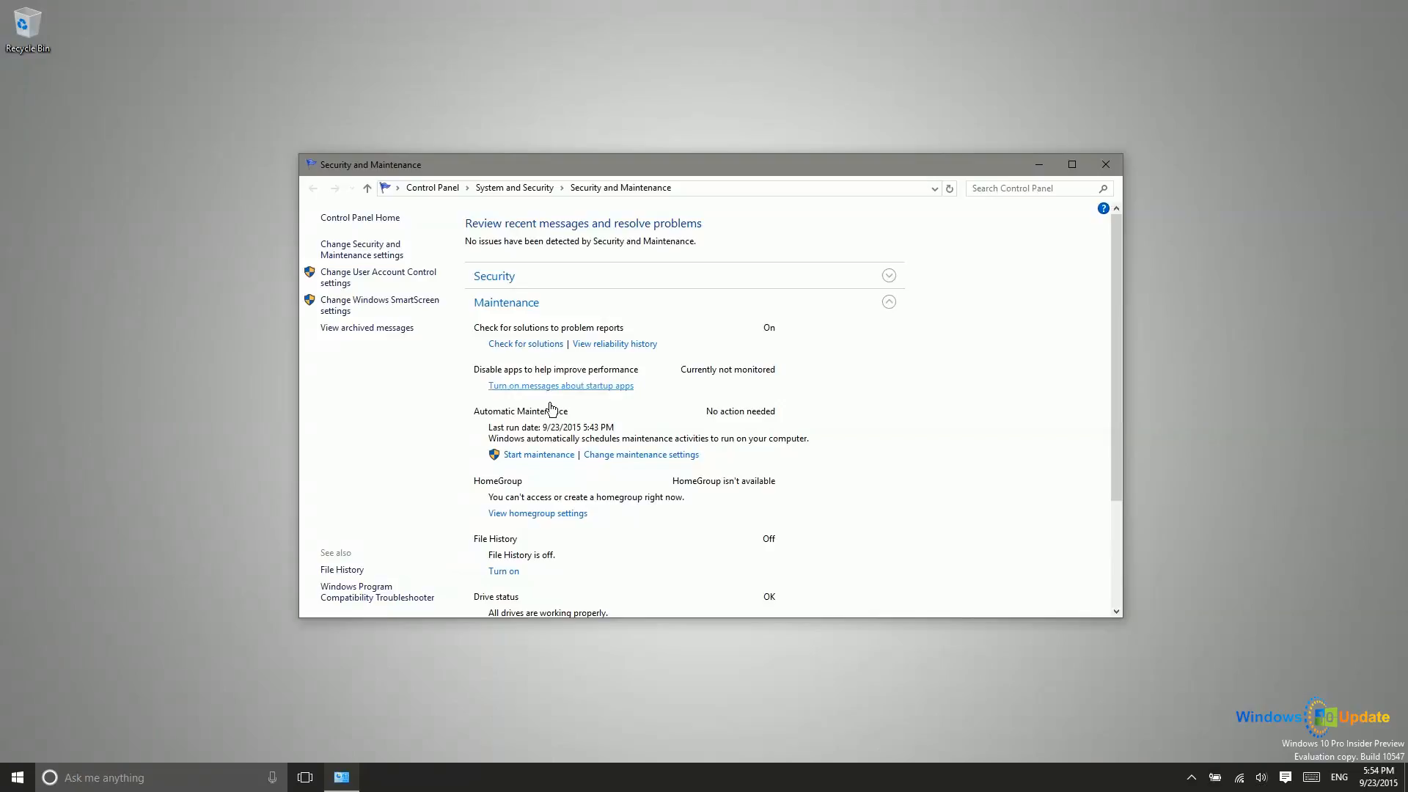
mouse_move(536, 456)
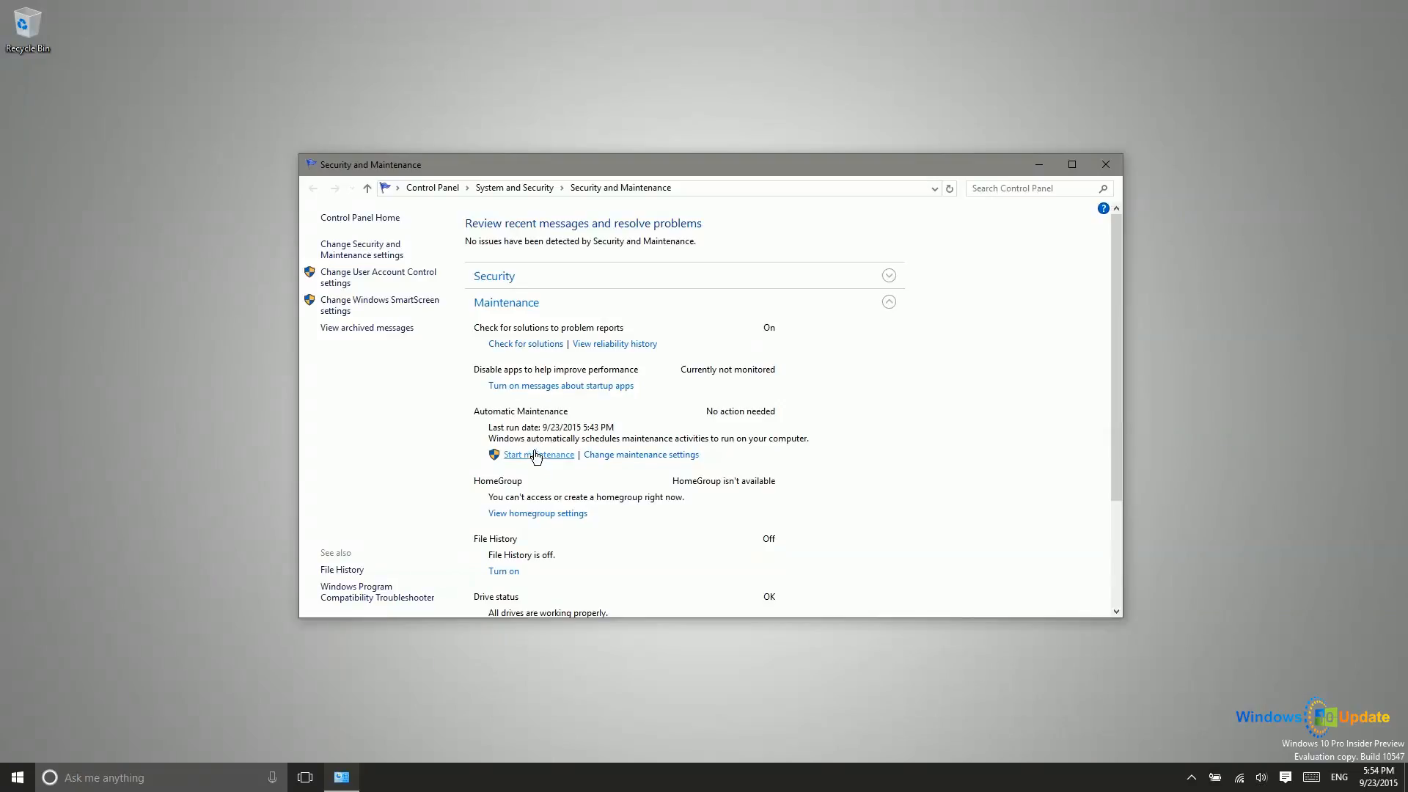
scroll("down", 3)
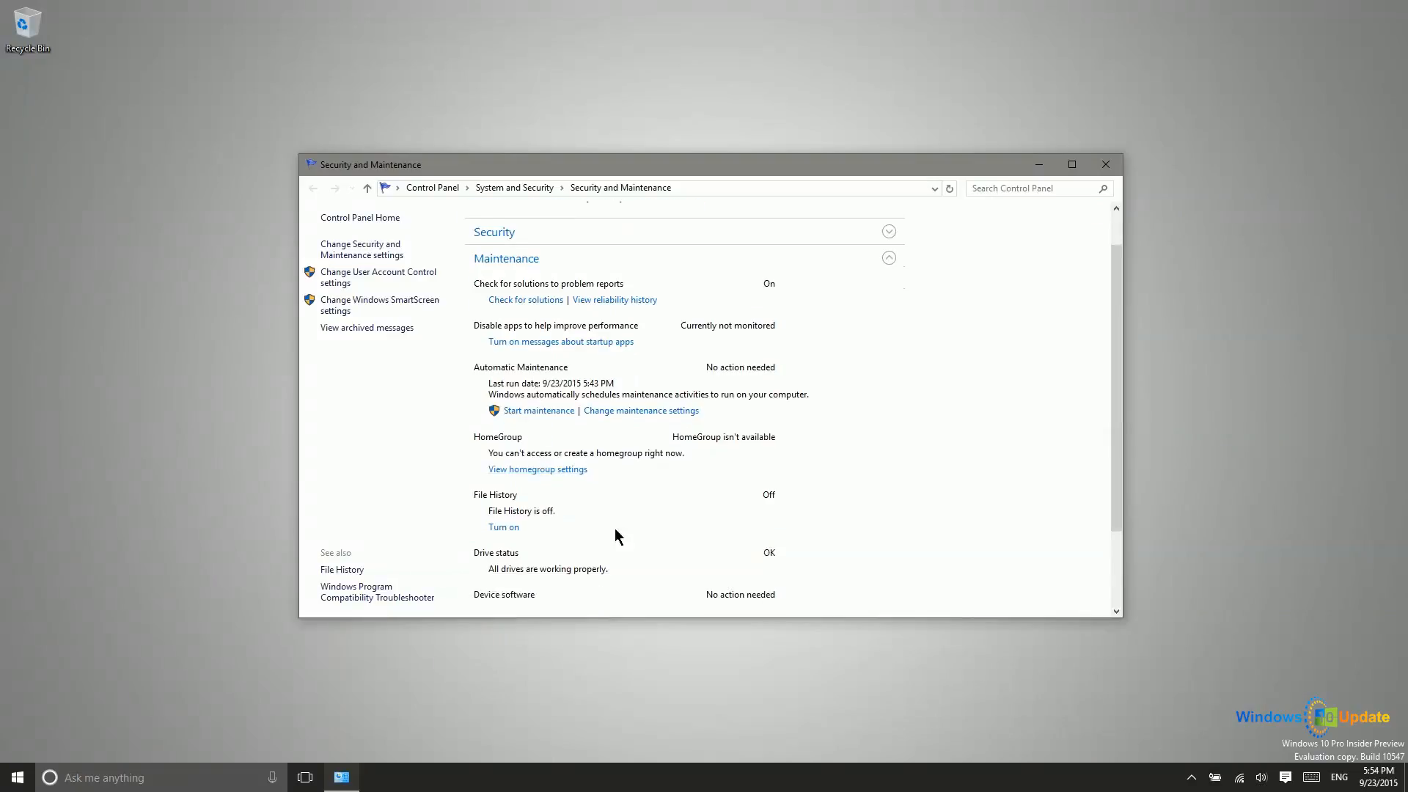
scroll("up", 3)
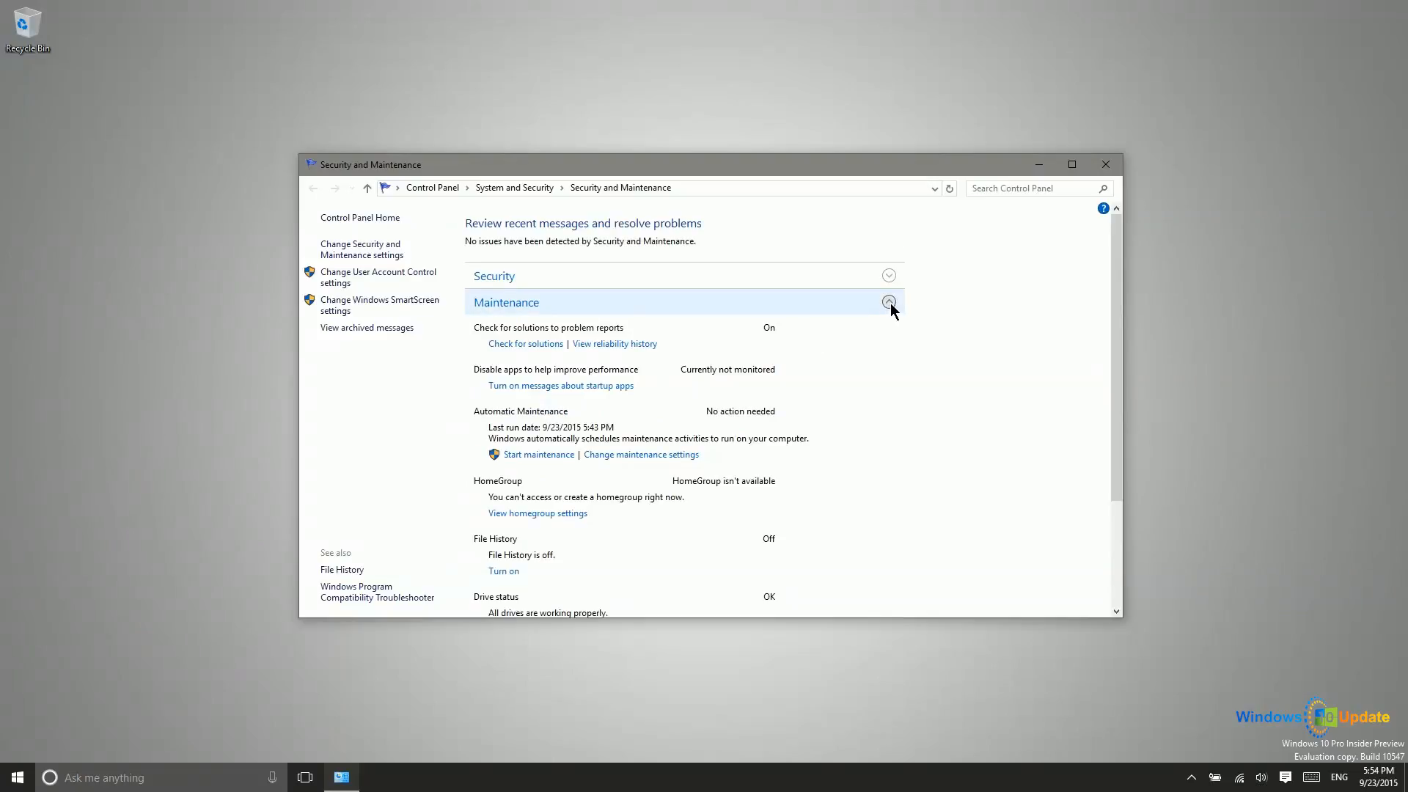
left_click(888, 302)
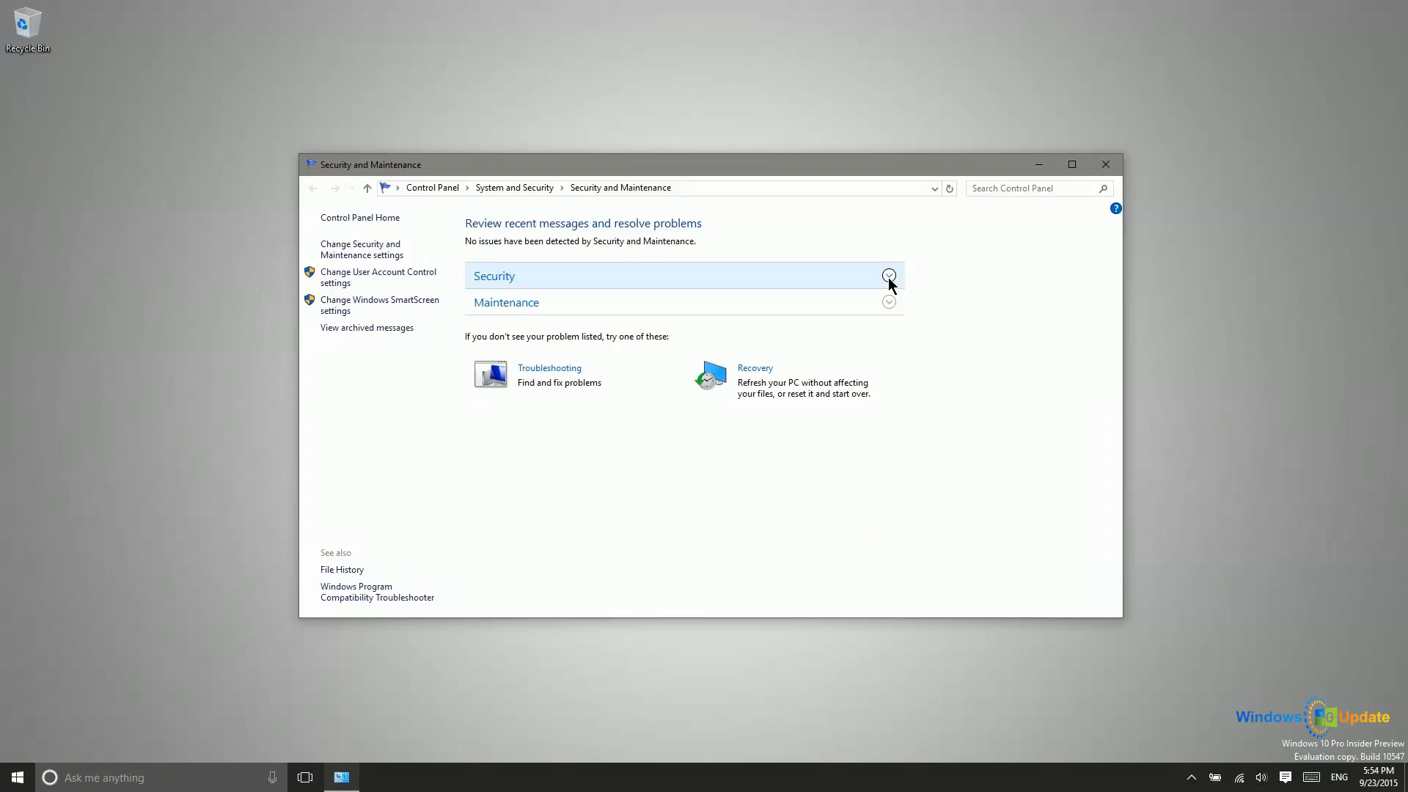
left_click(888, 275)
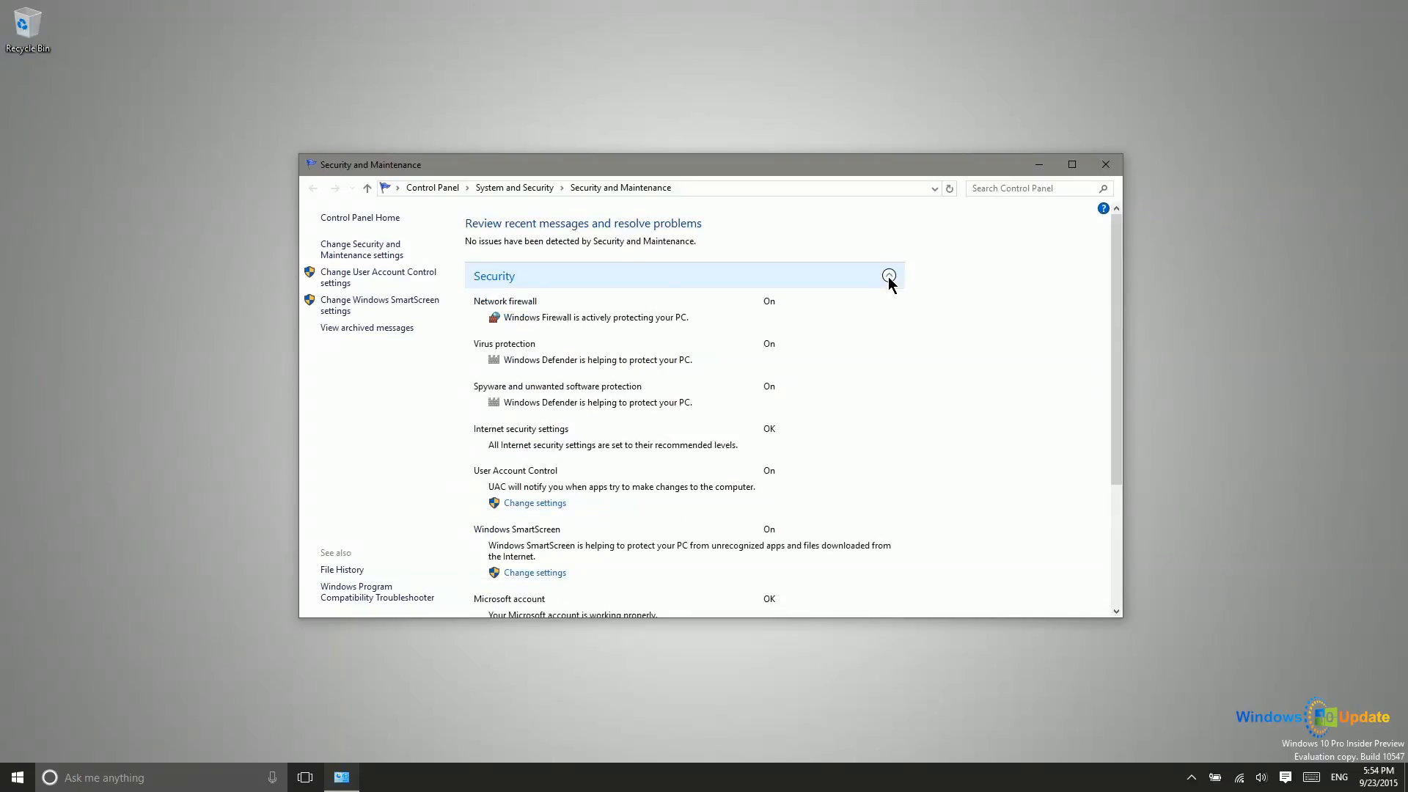
left_click(888, 276)
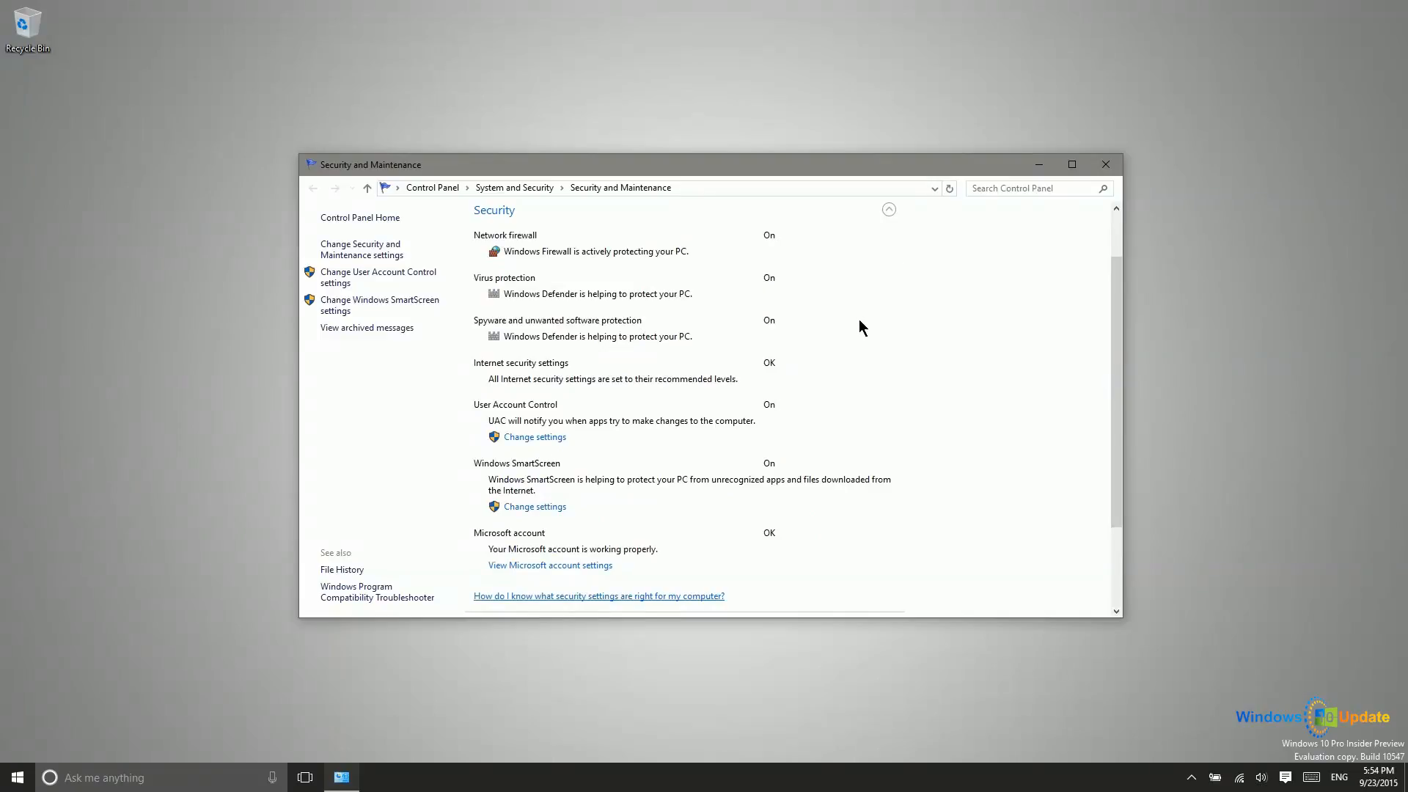
scroll("up", 3)
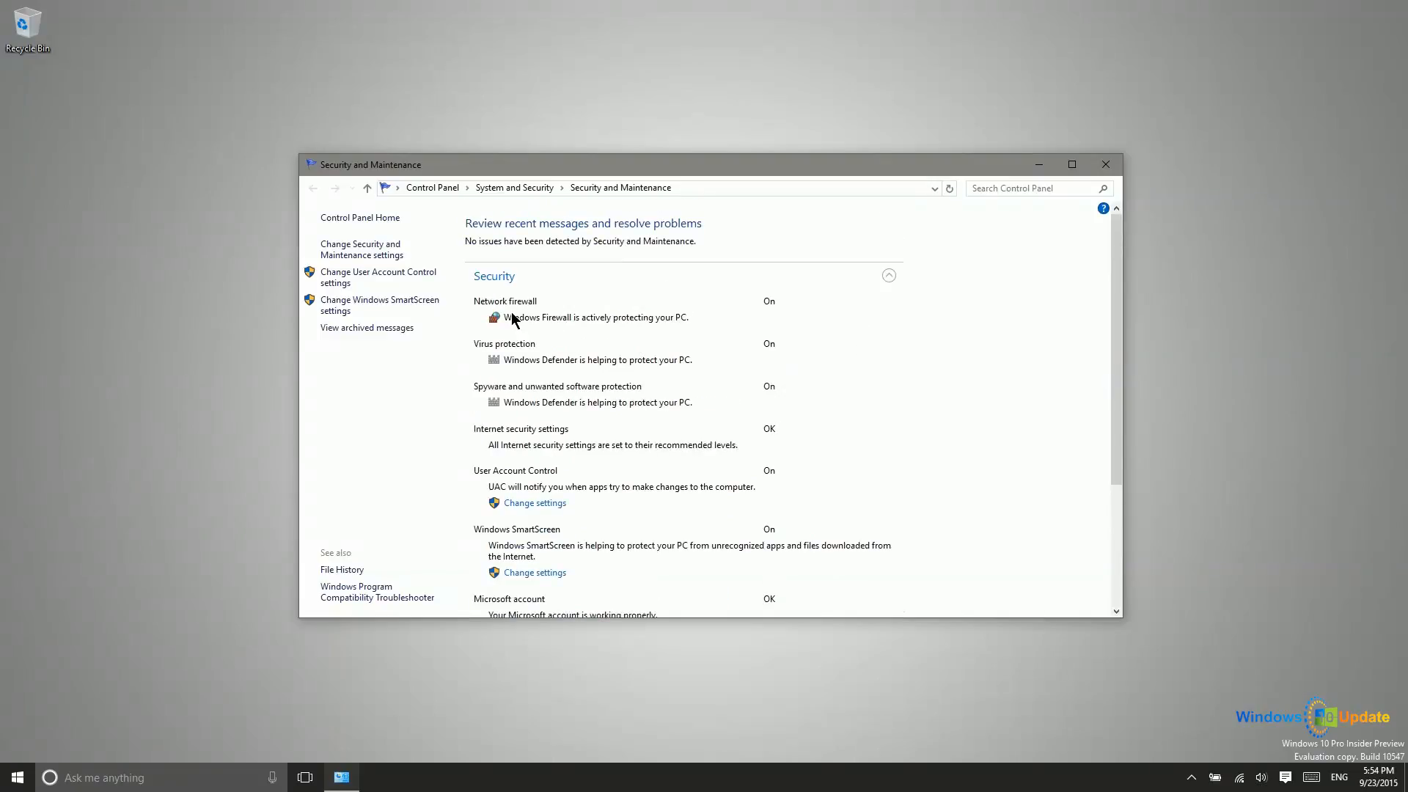
mouse_move(475, 494)
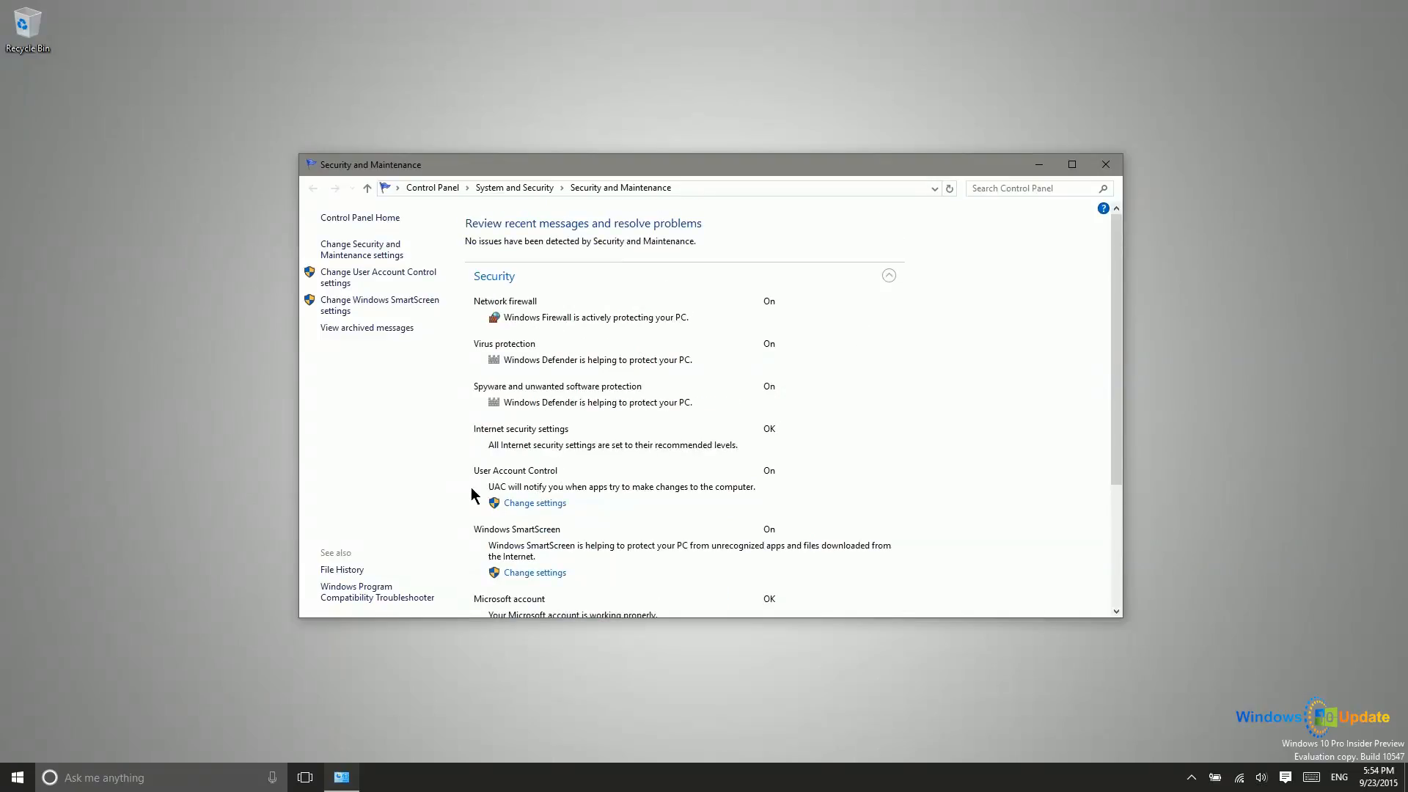
mouse_move(600, 370)
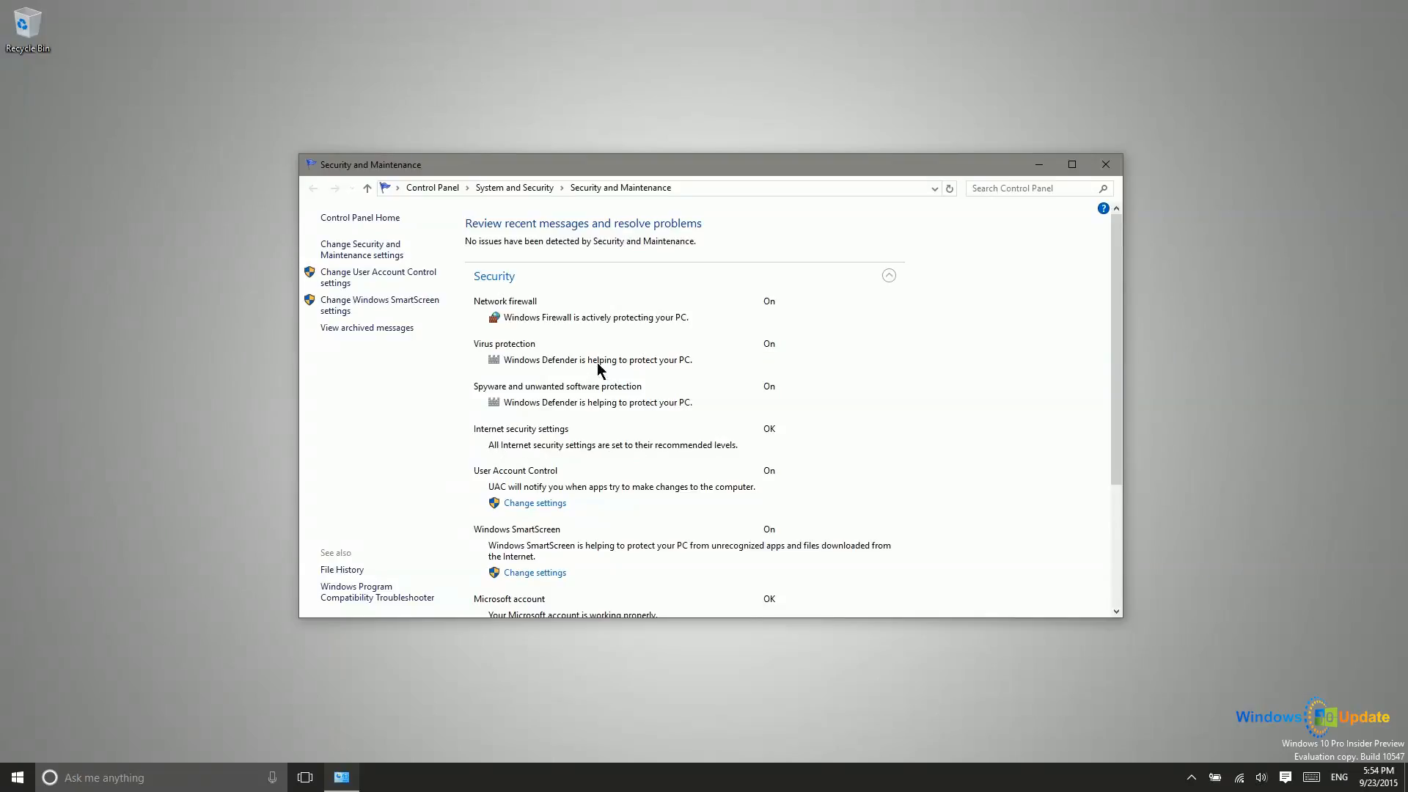
mouse_move(652, 323)
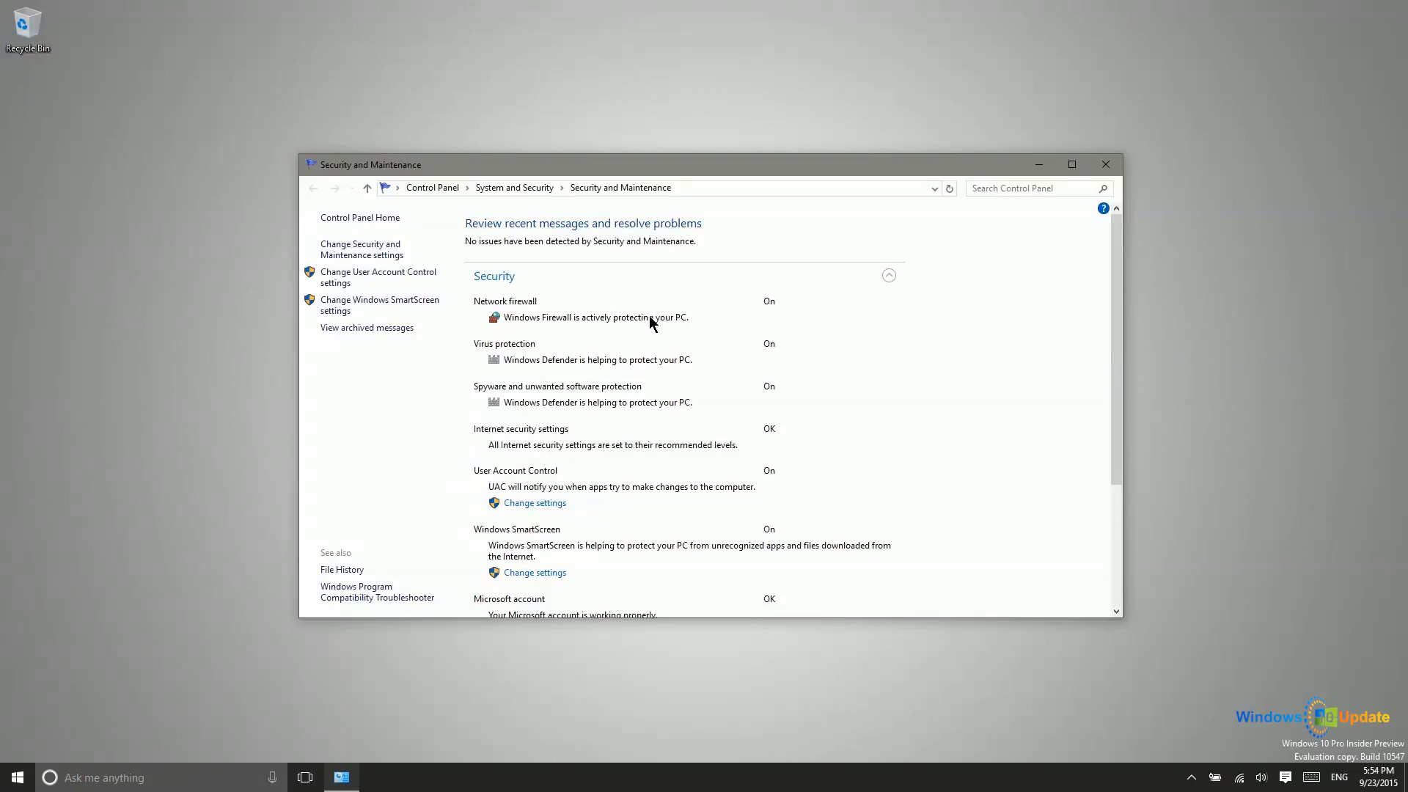
mouse_move(660, 368)
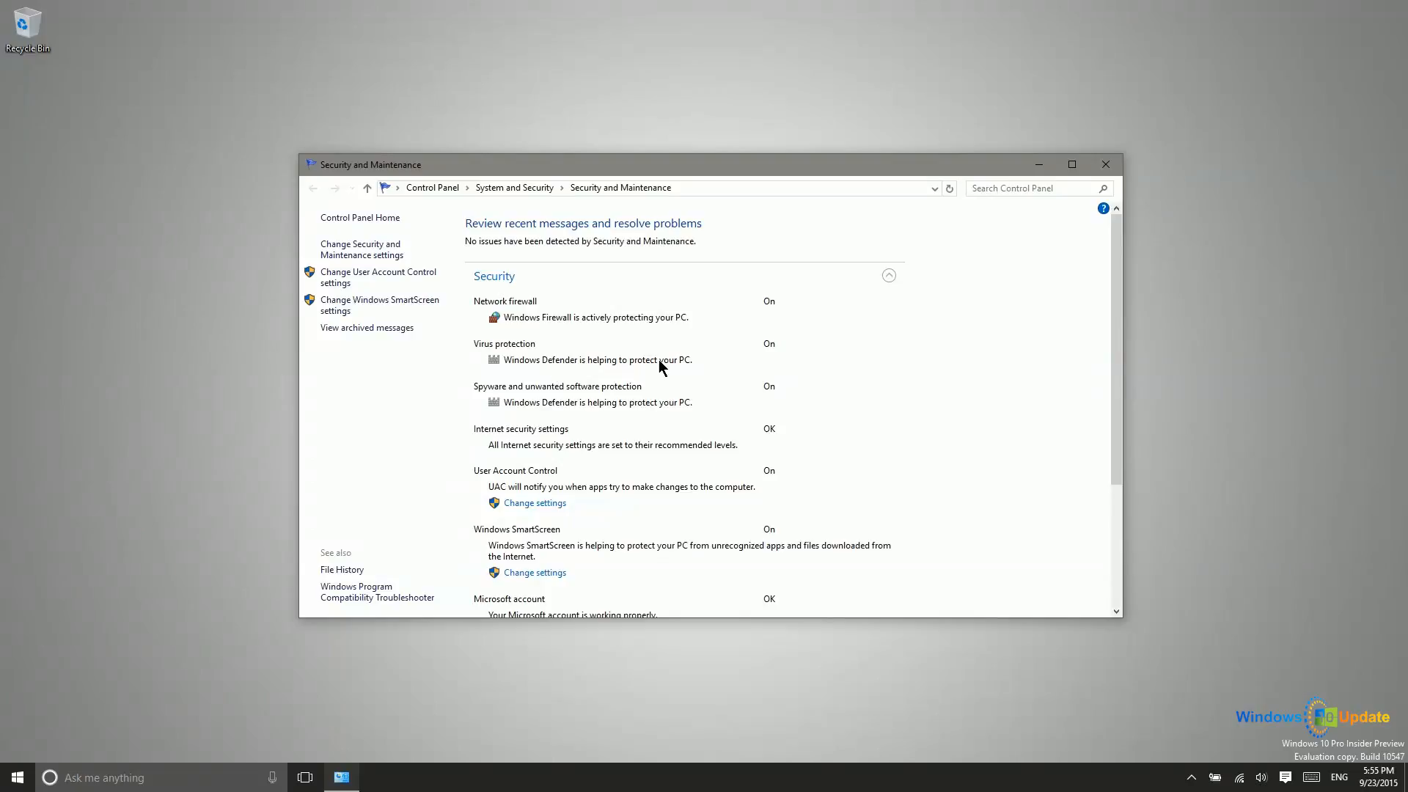
mouse_move(593, 425)
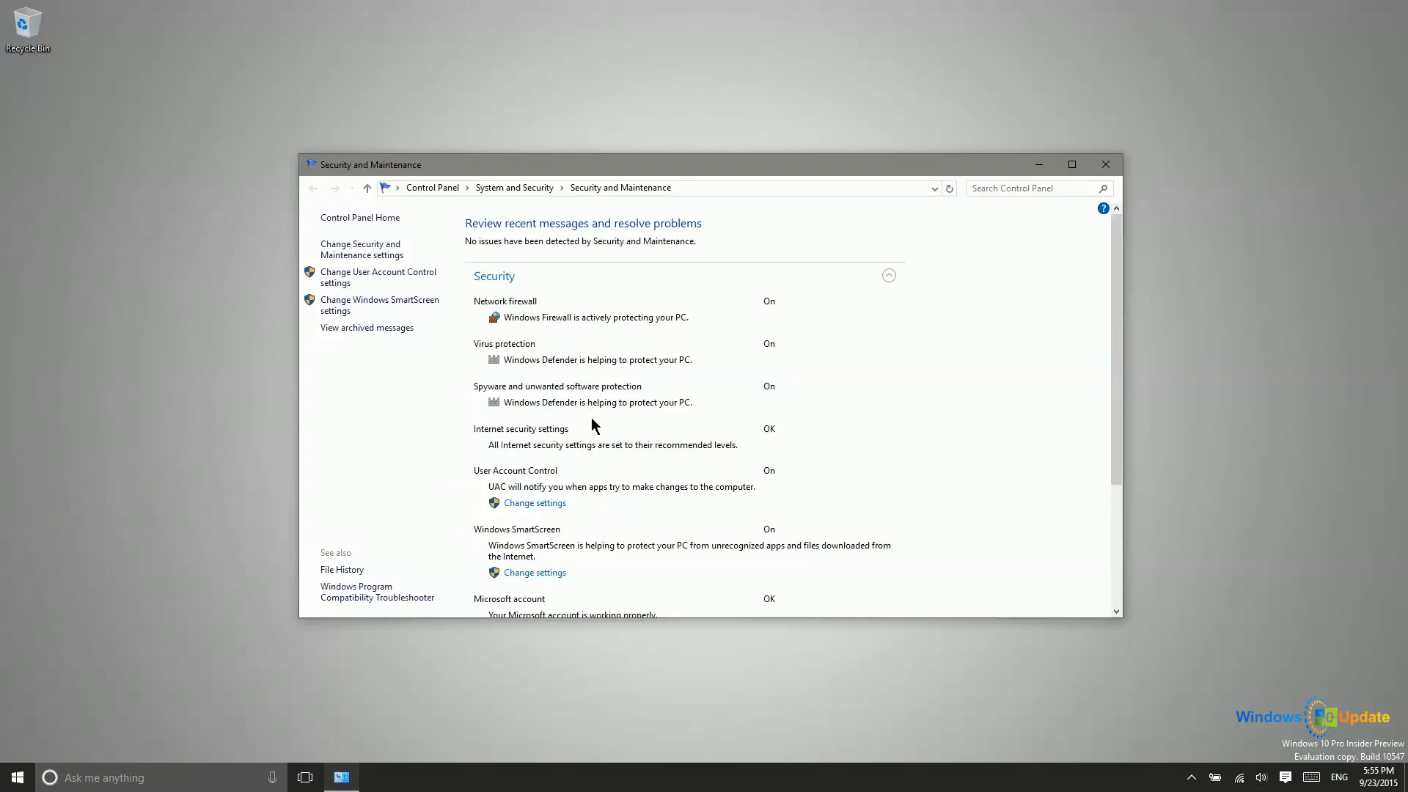
mouse_move(551, 391)
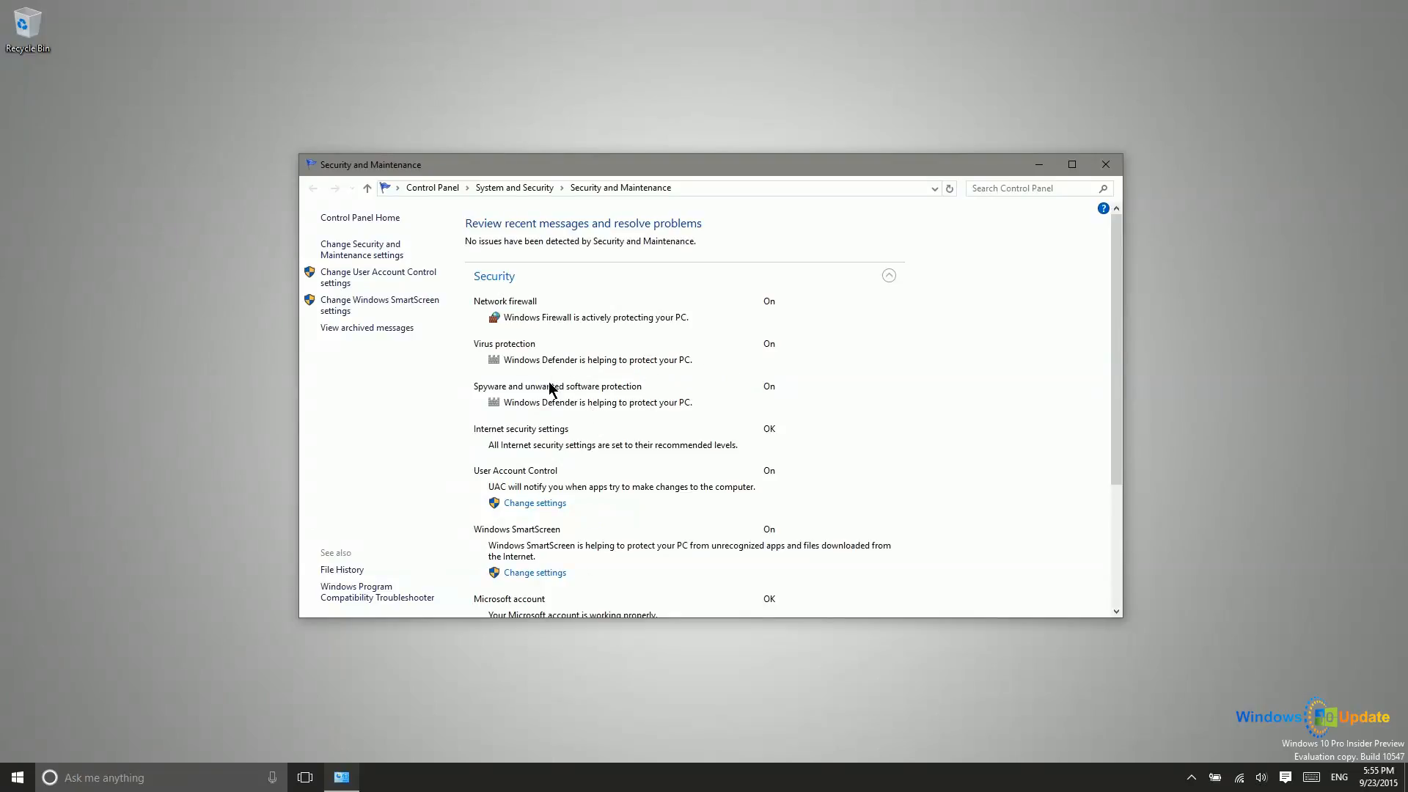
mouse_move(542, 367)
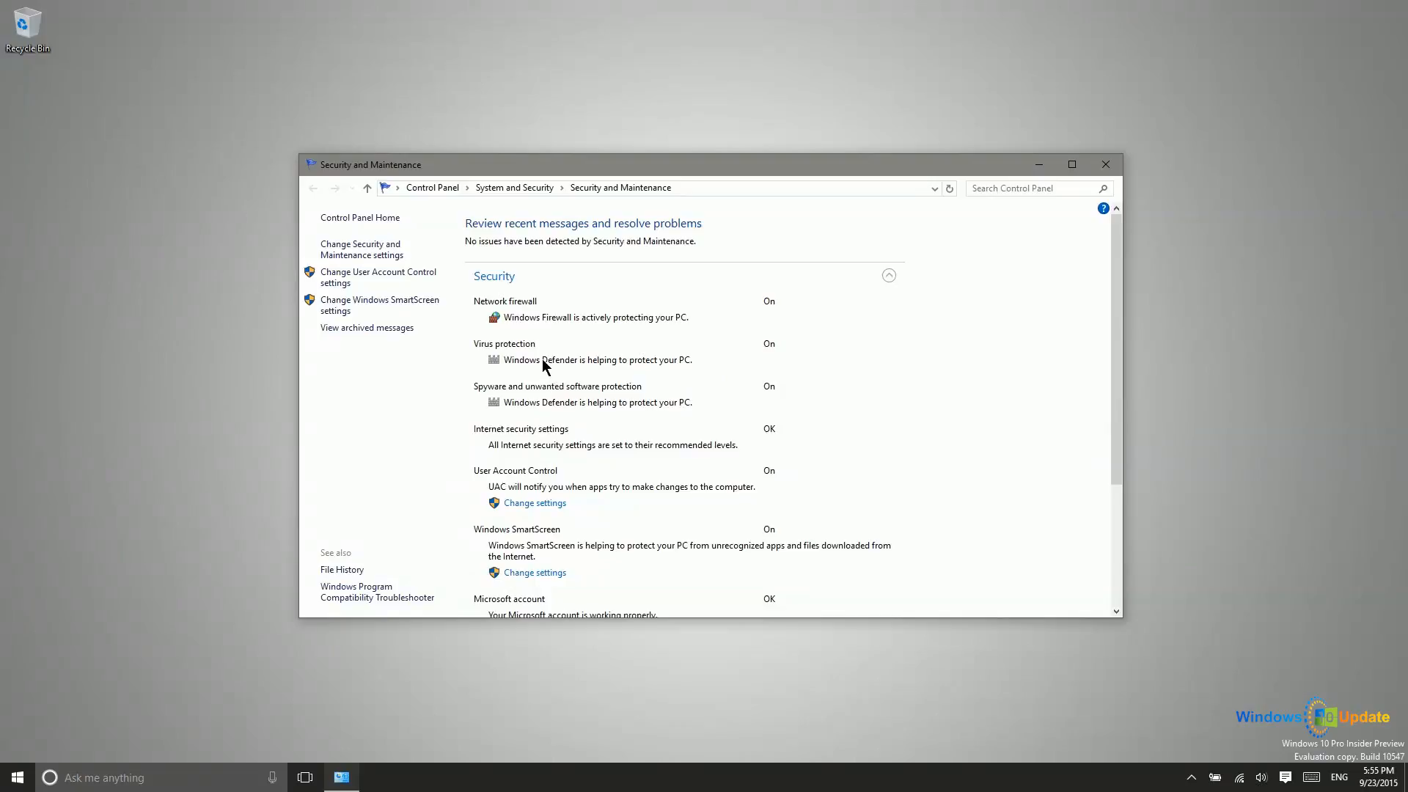
mouse_move(561, 401)
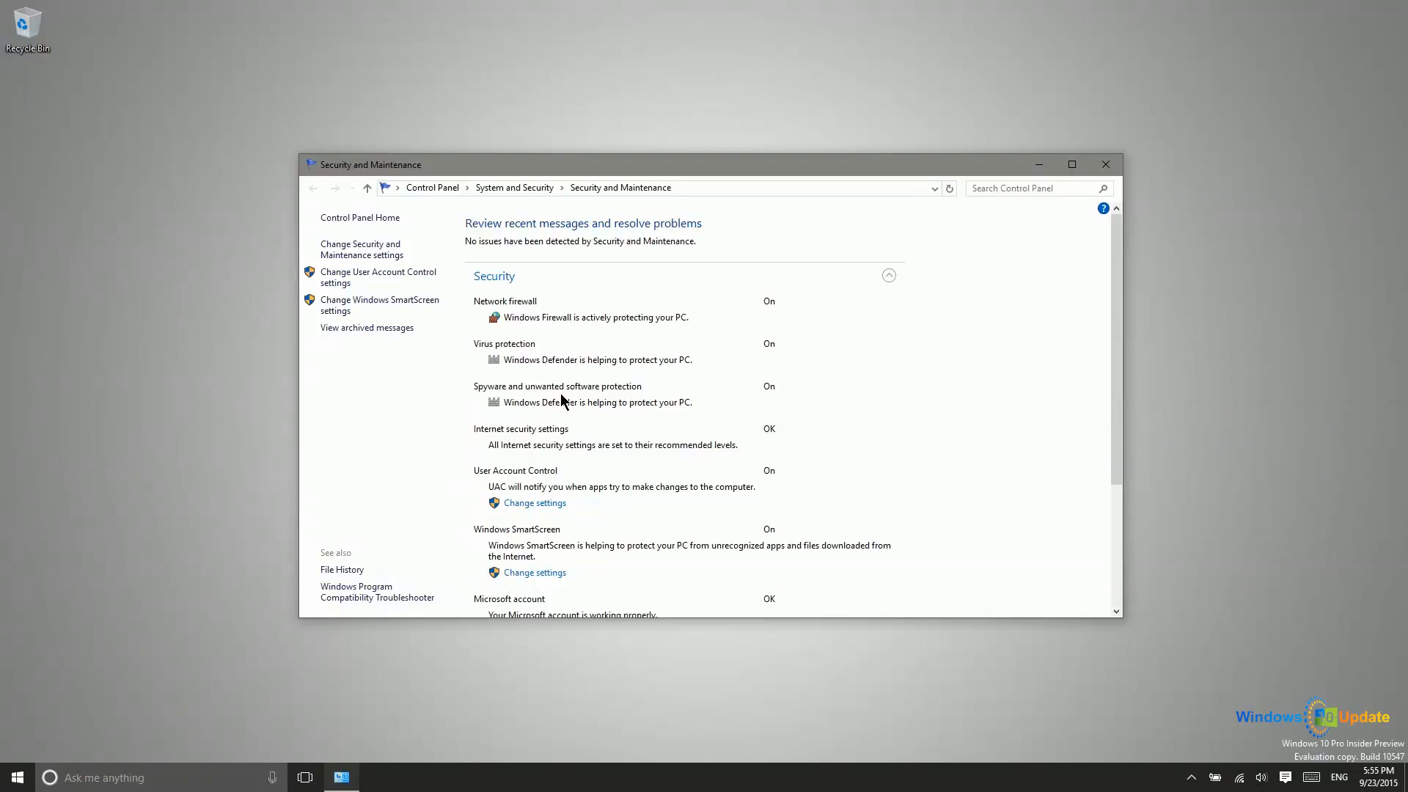
mouse_move(711, 455)
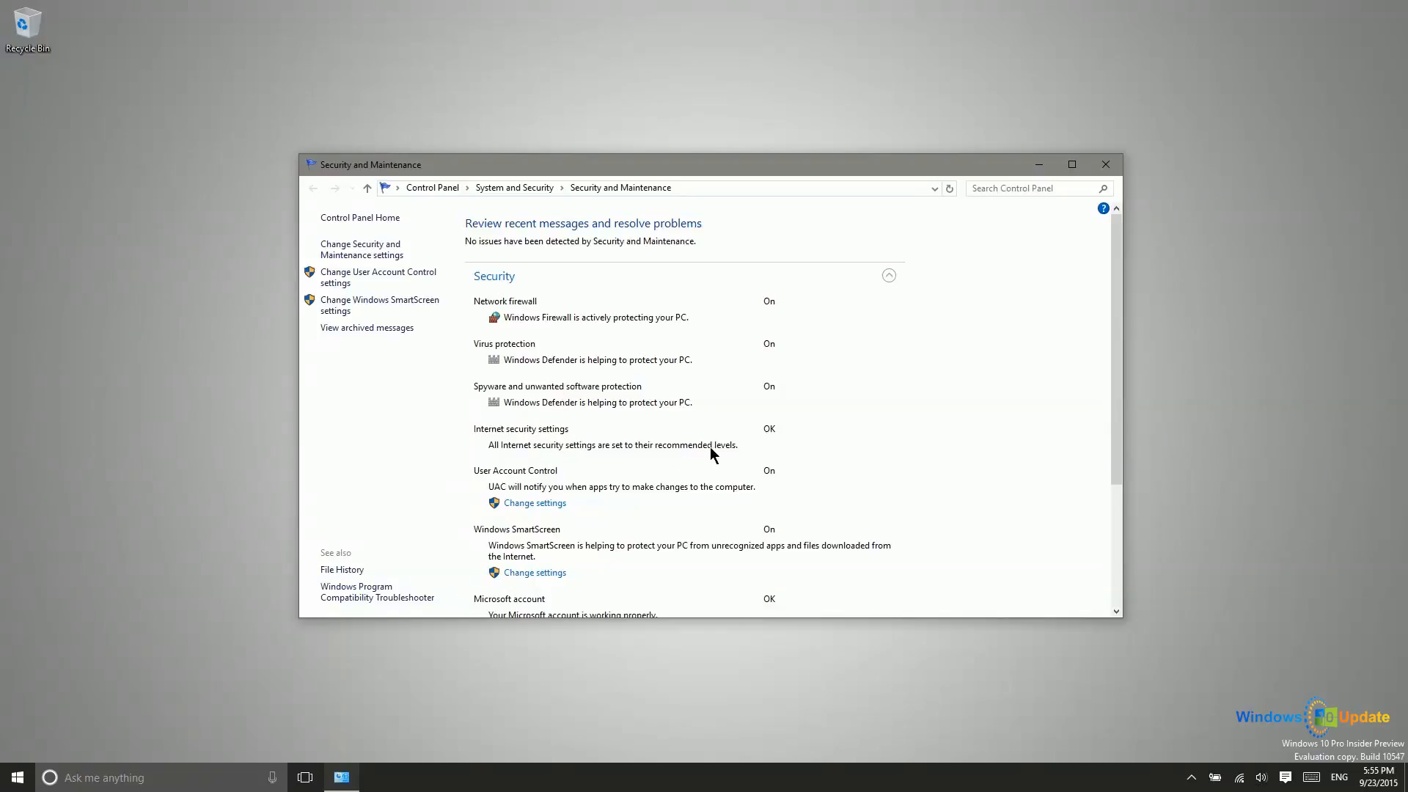
mouse_move(772, 434)
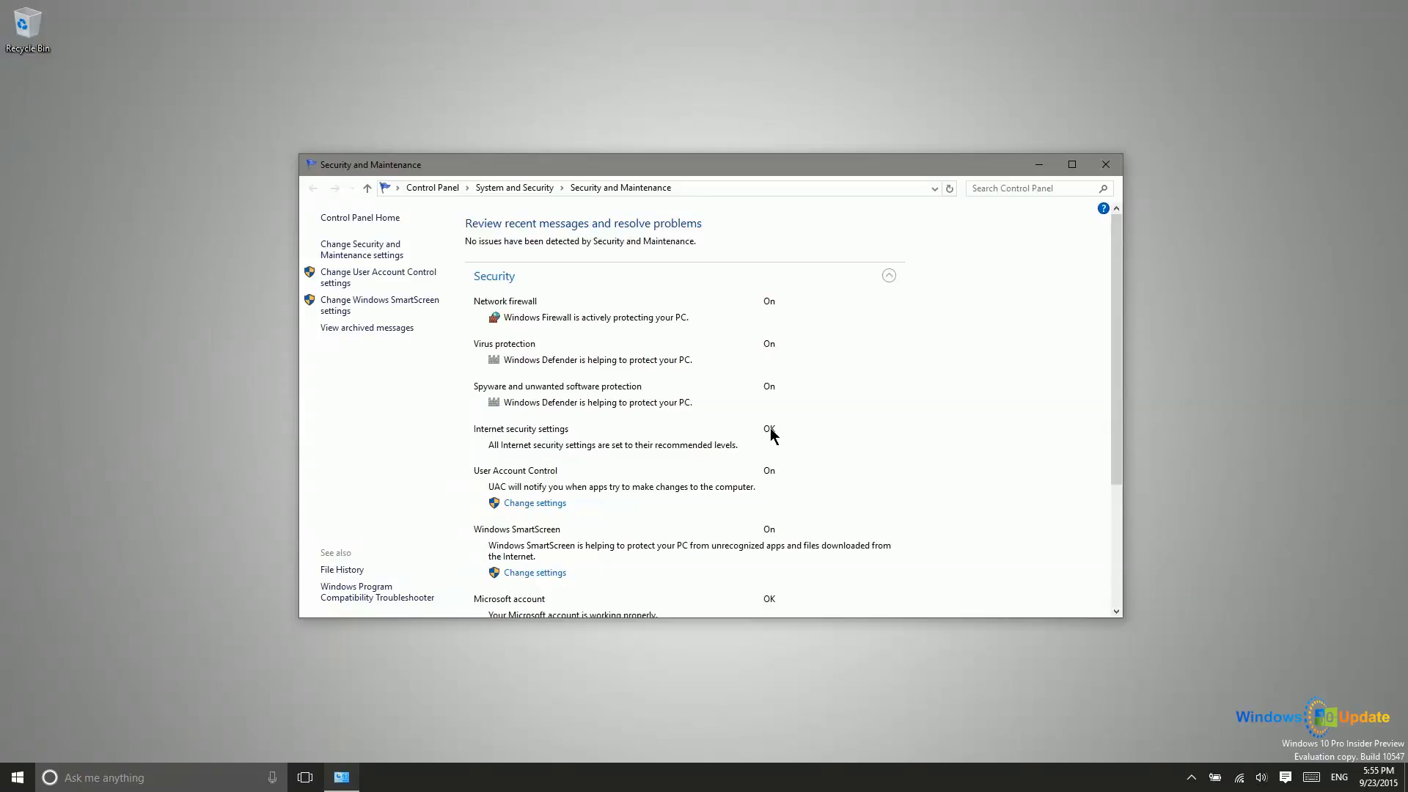
mouse_move(777, 441)
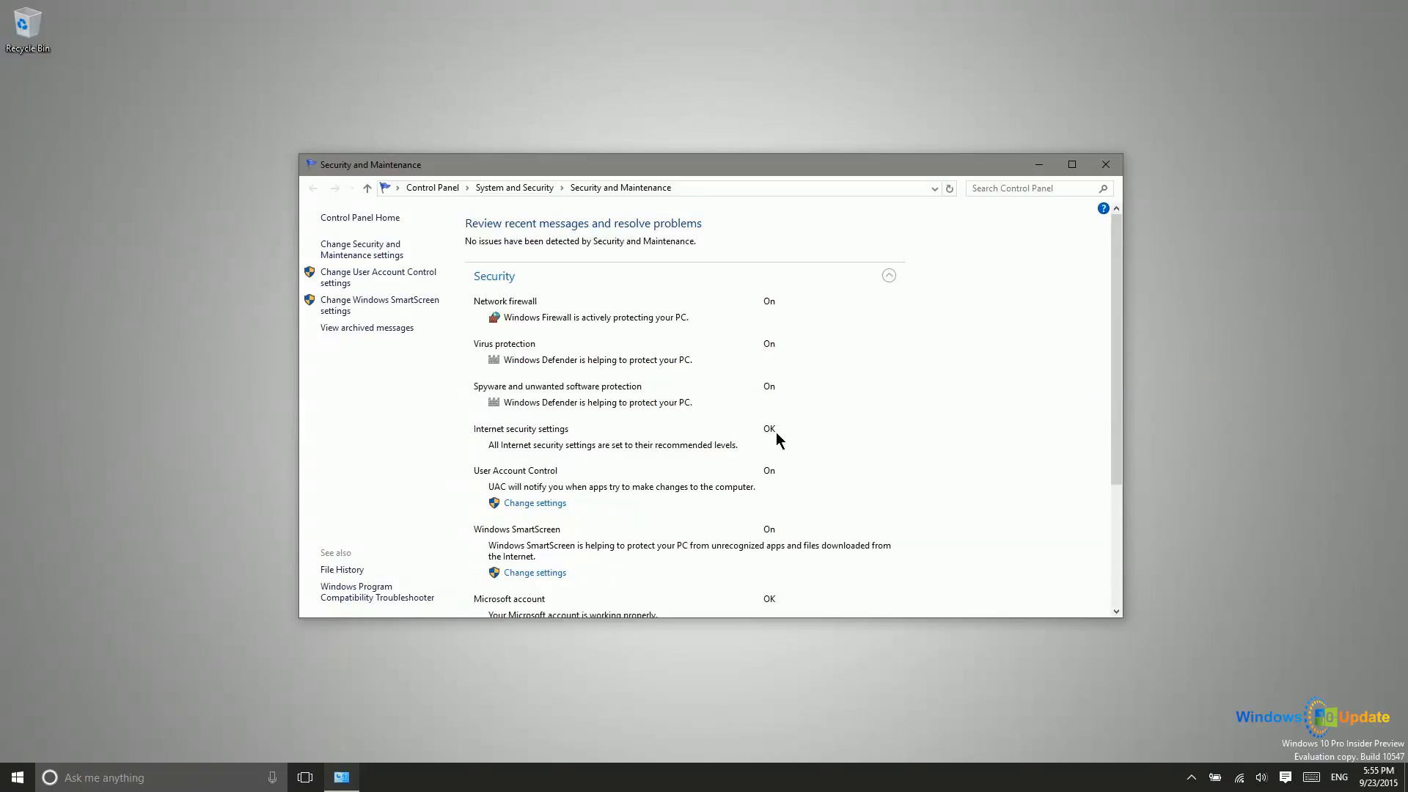
scroll("down", 3)
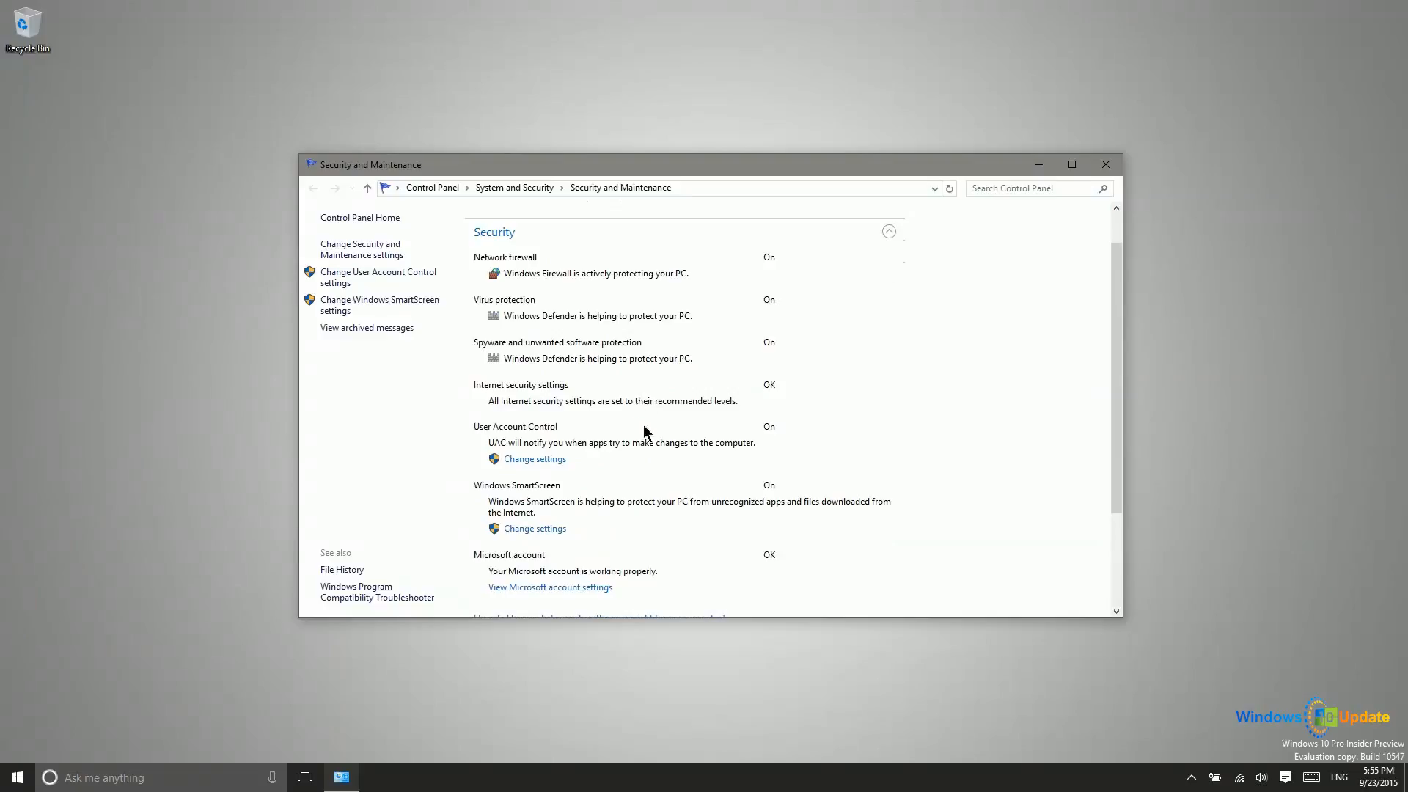
mouse_move(710, 459)
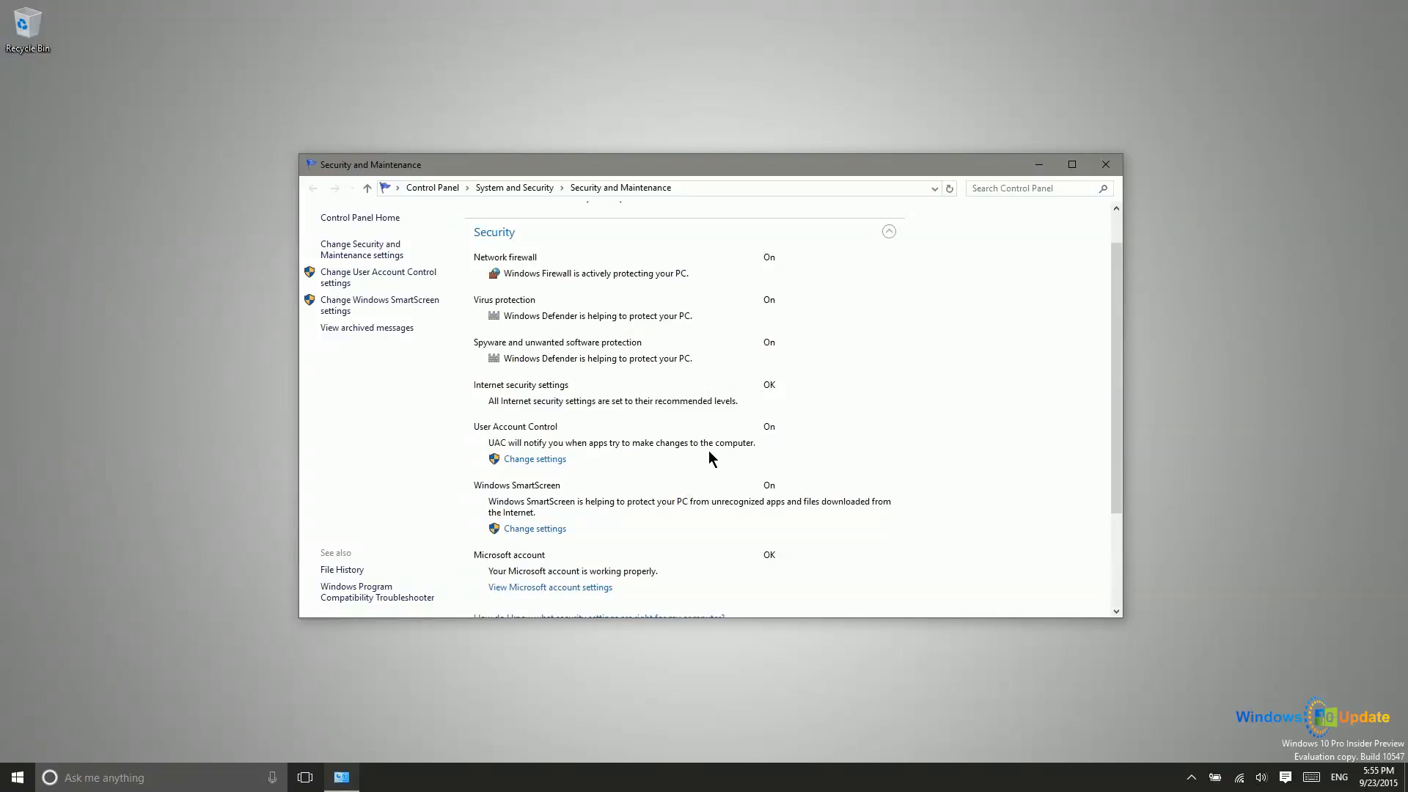
scroll("up", 3)
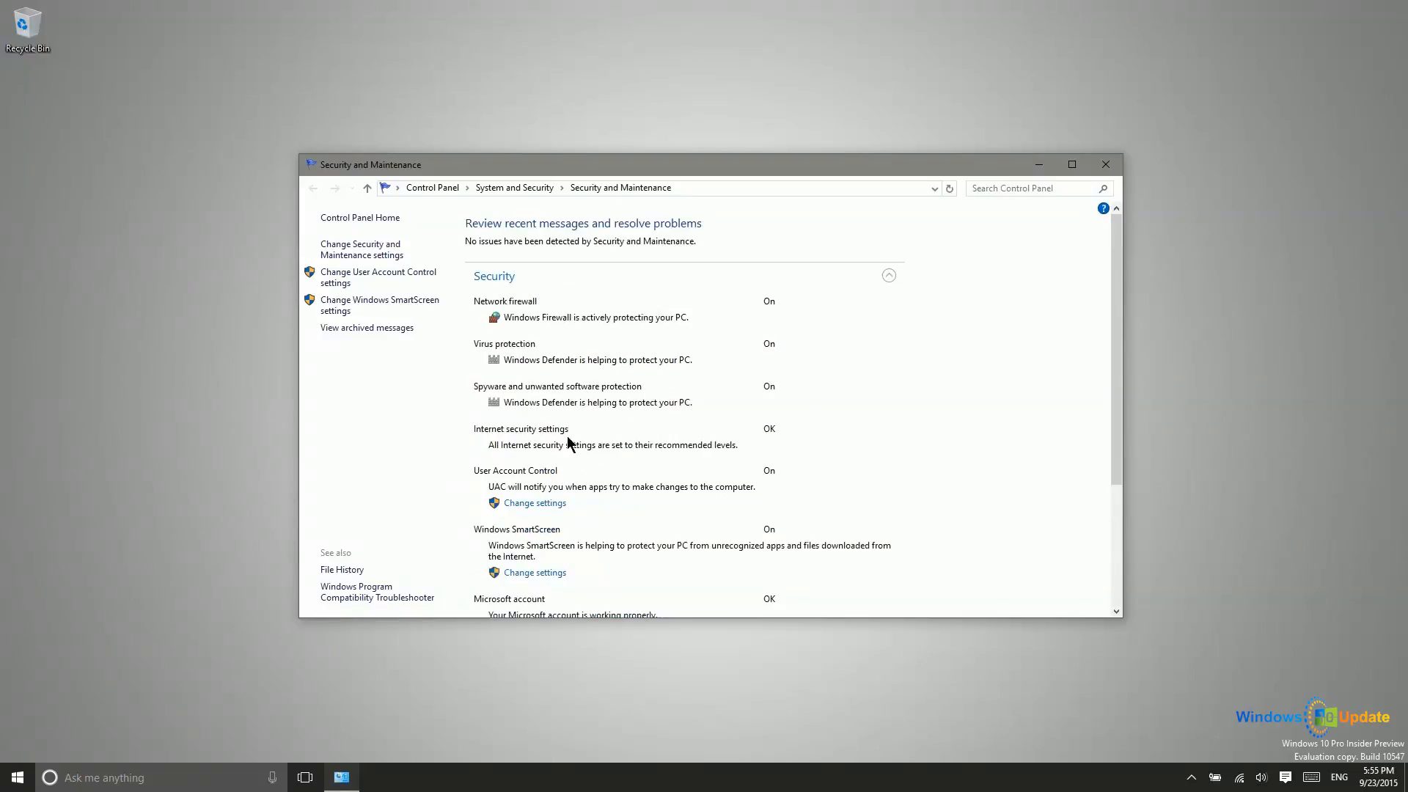
mouse_move(543, 444)
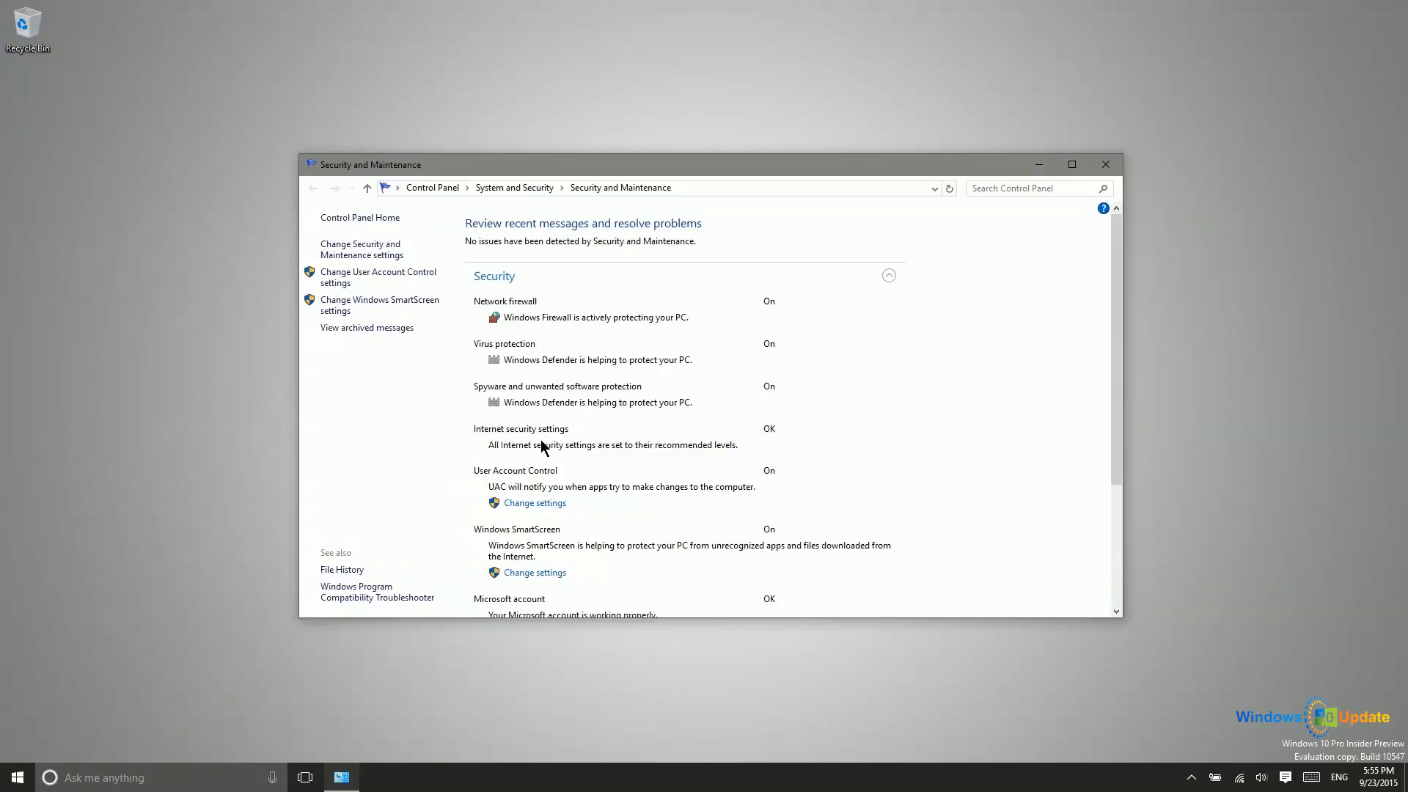
mouse_move(725, 441)
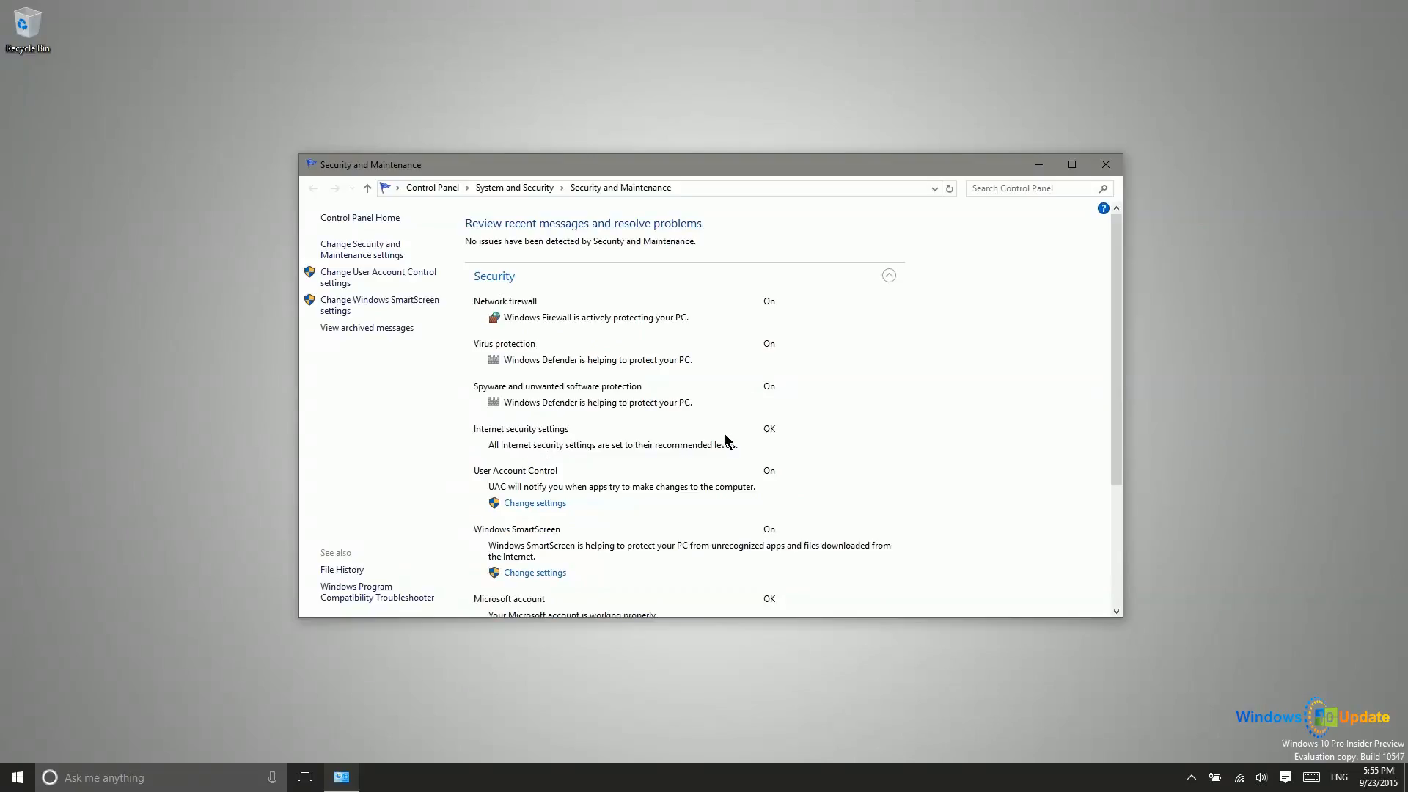
mouse_move(1026, 575)
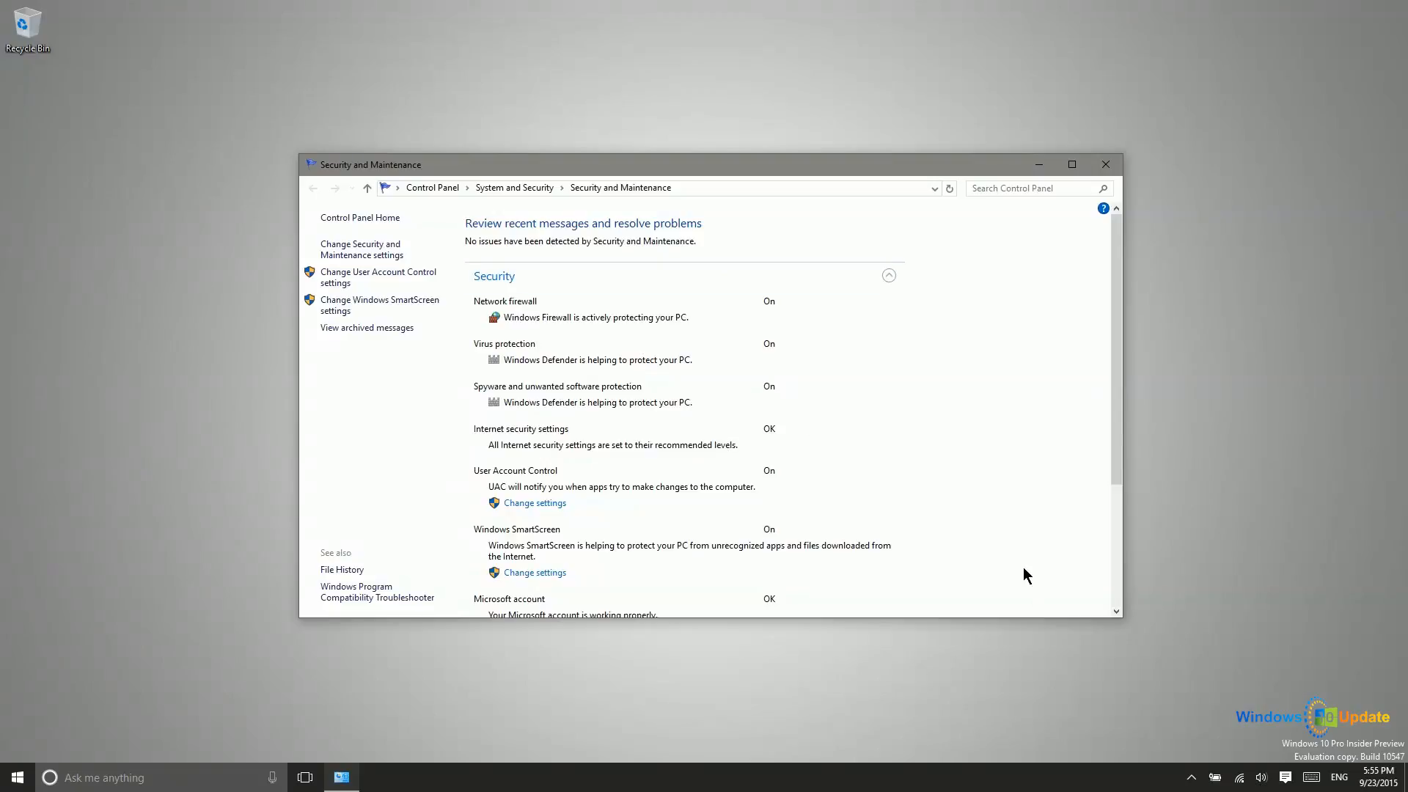
mouse_move(625, 384)
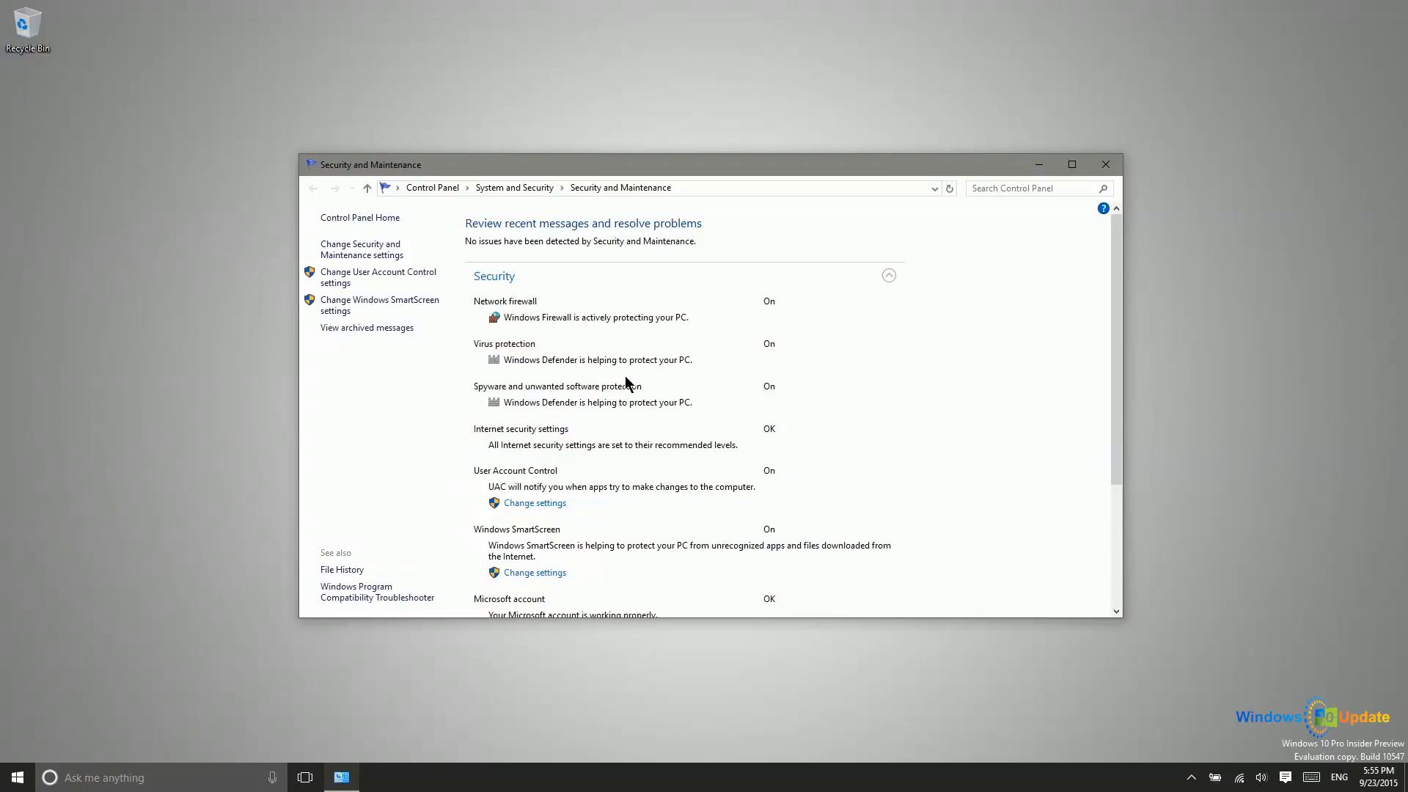
mouse_move(879, 366)
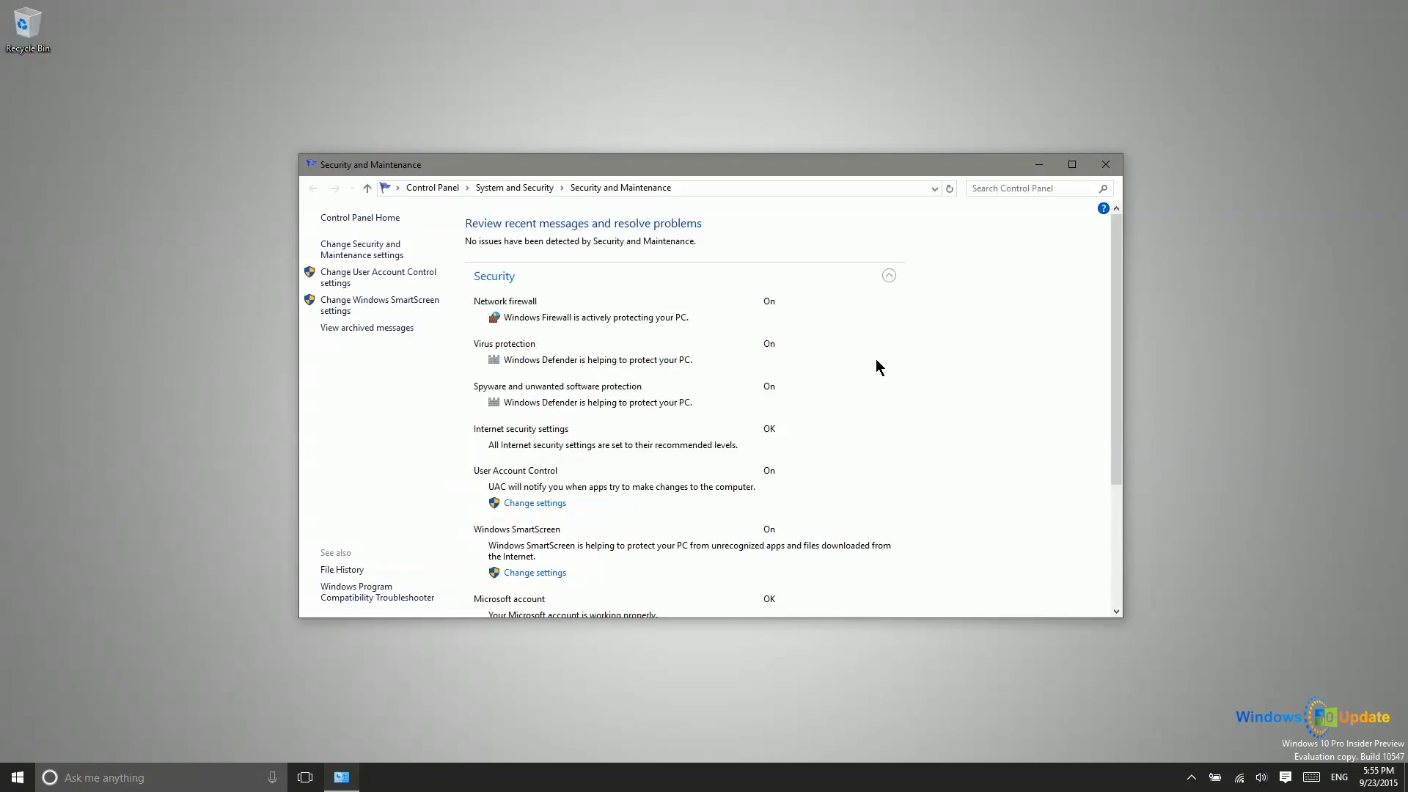
mouse_move(716, 602)
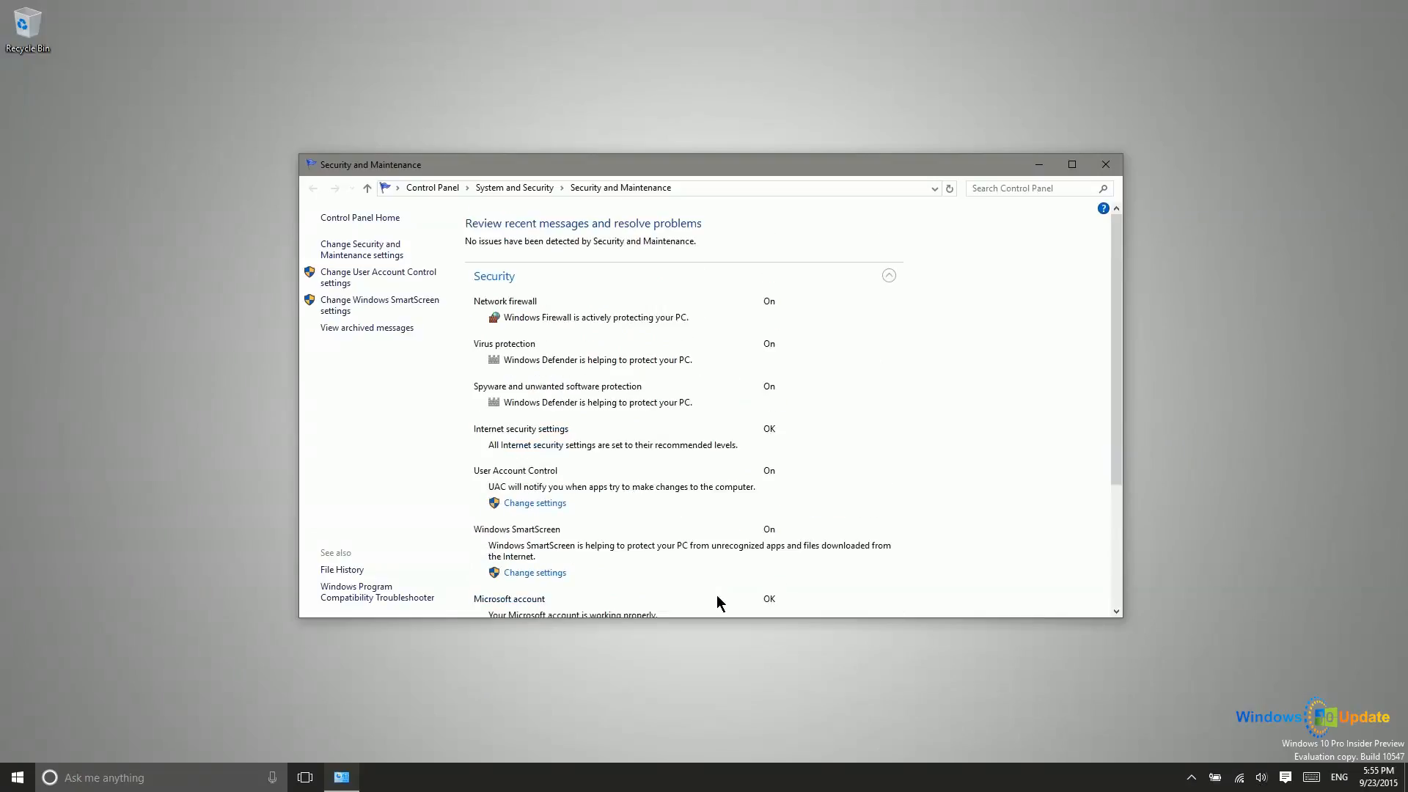
scroll("down", 3)
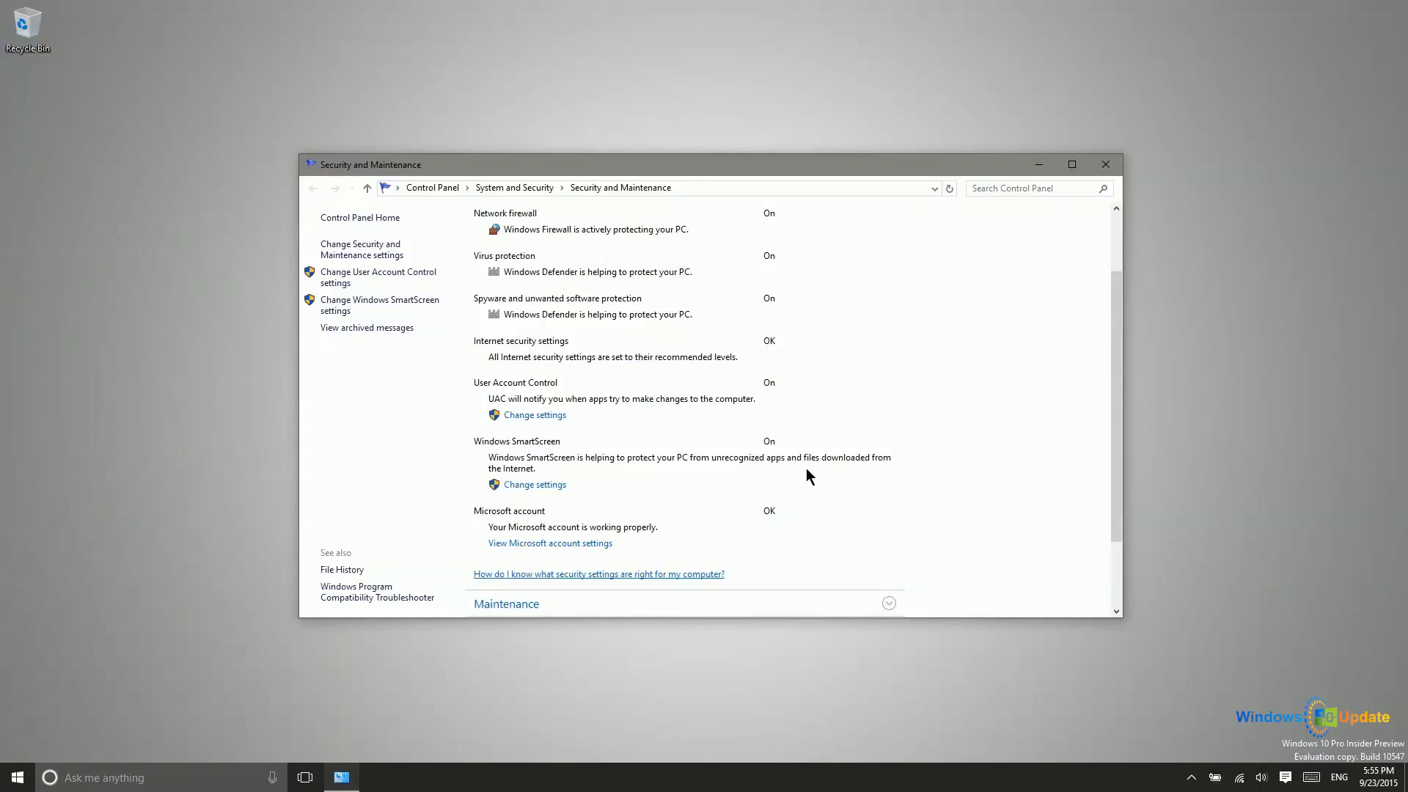
mouse_move(519, 455)
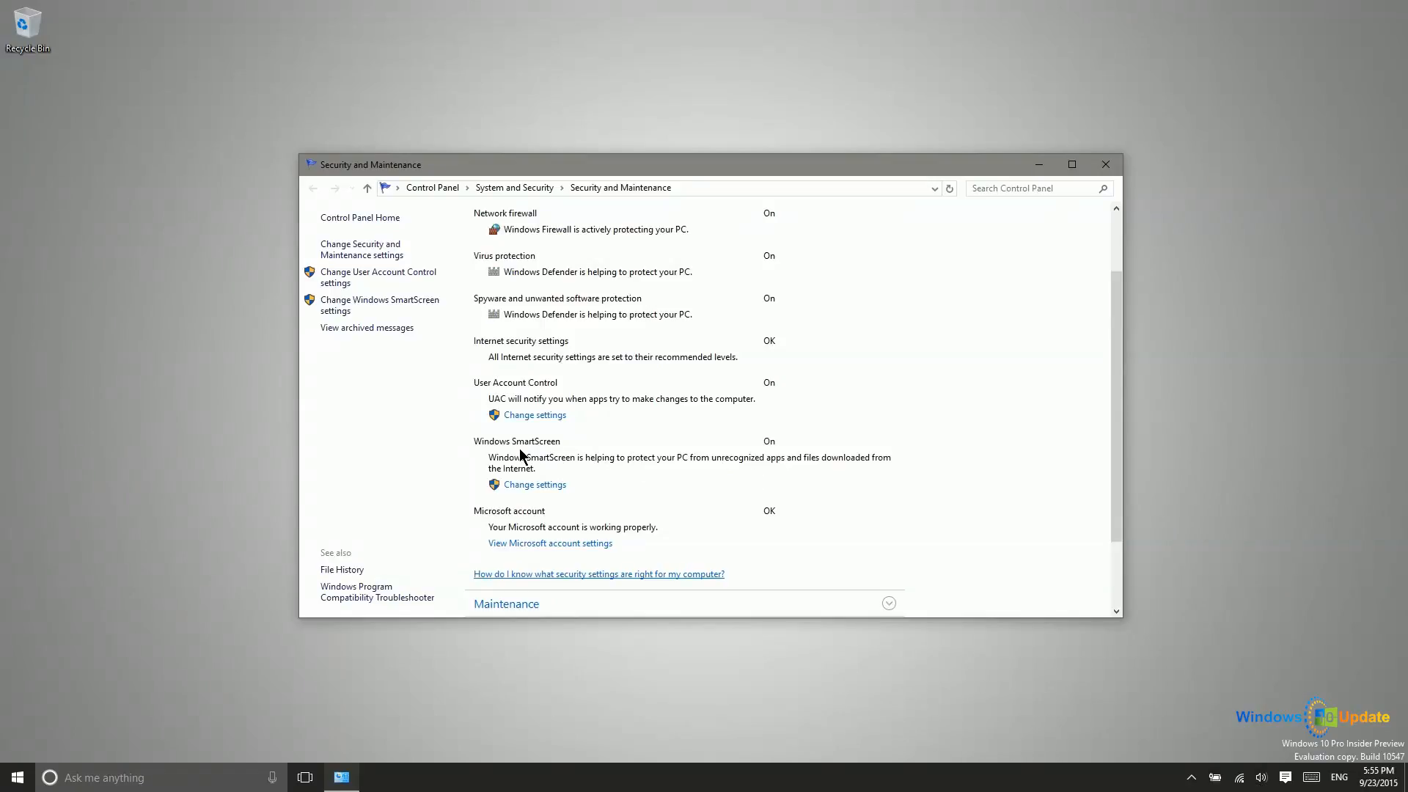
mouse_move(639, 460)
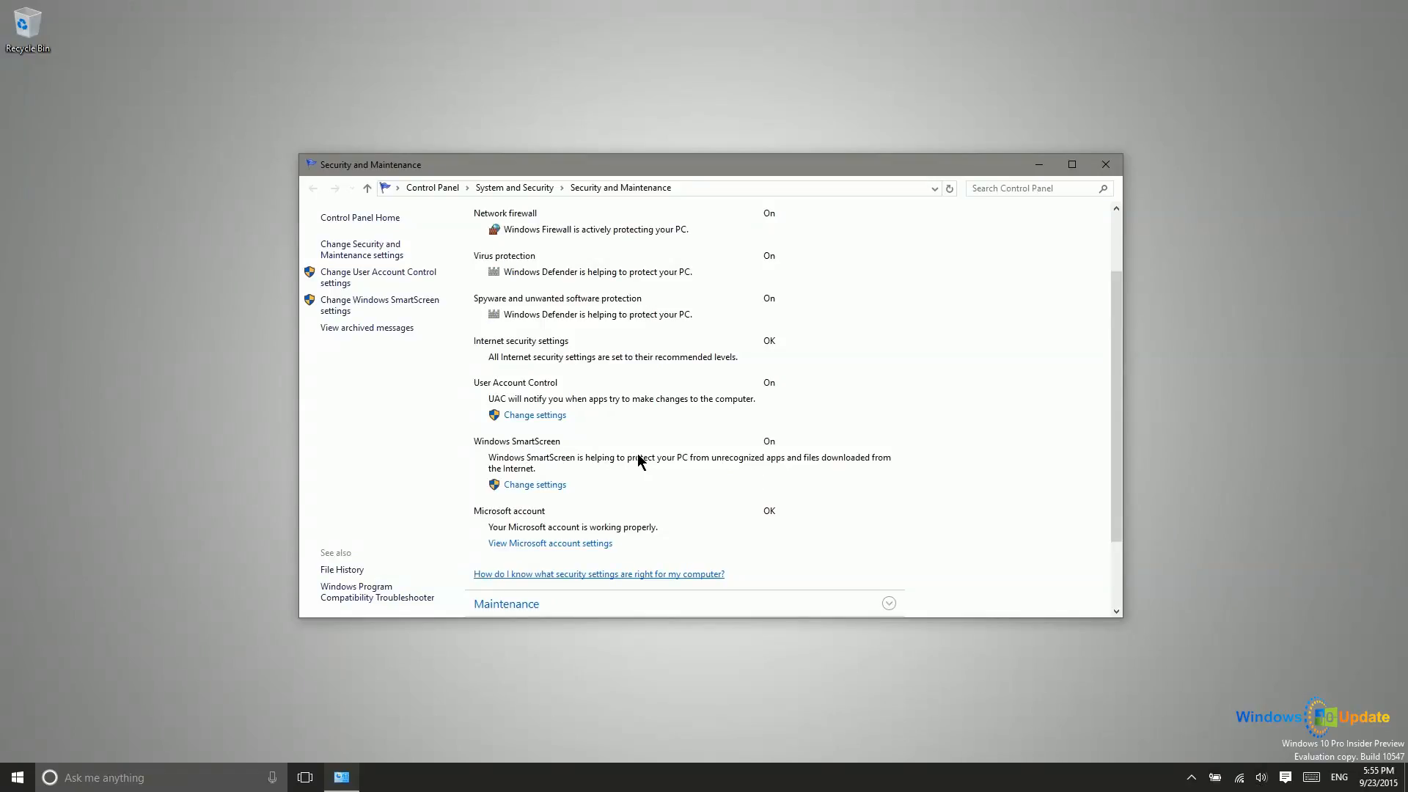
mouse_move(715, 470)
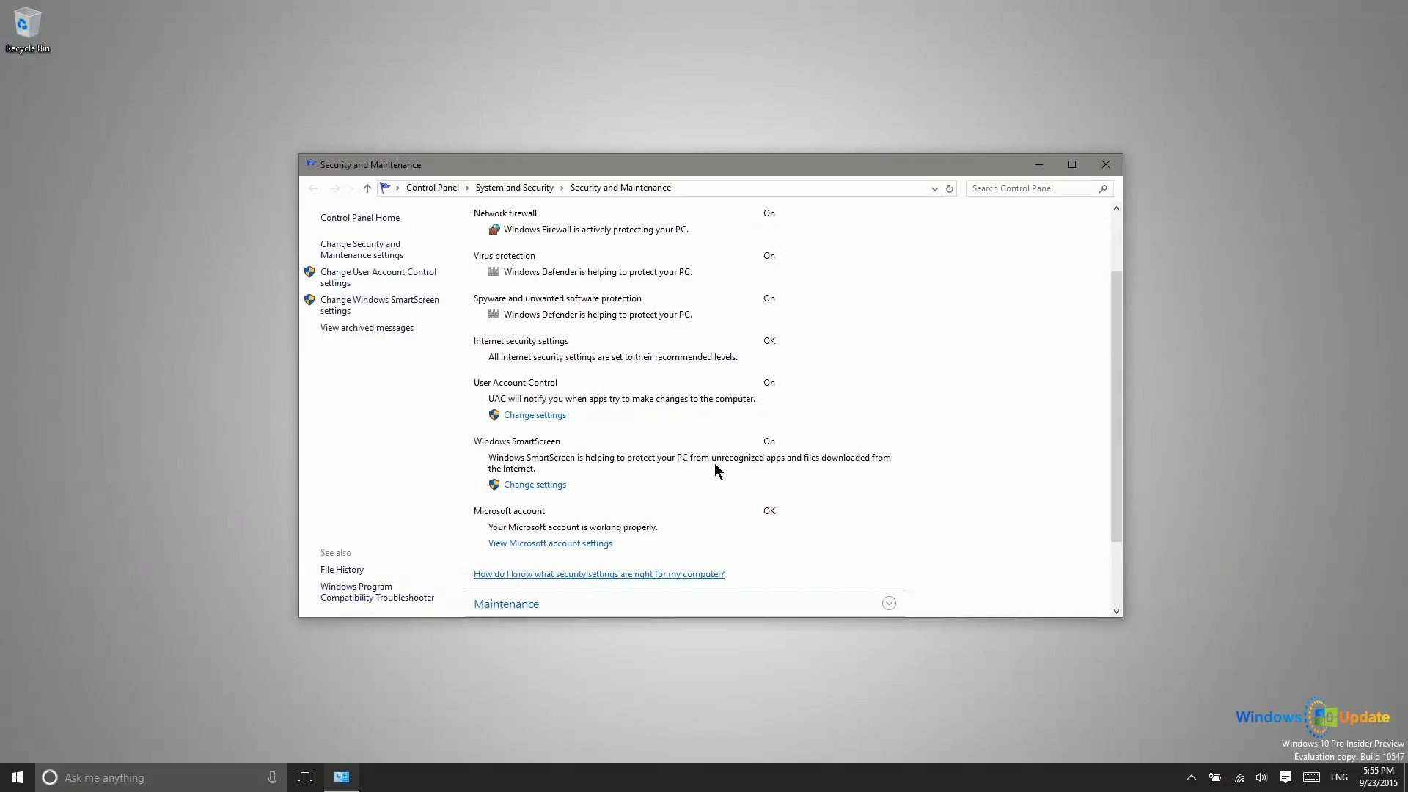
mouse_move(751, 472)
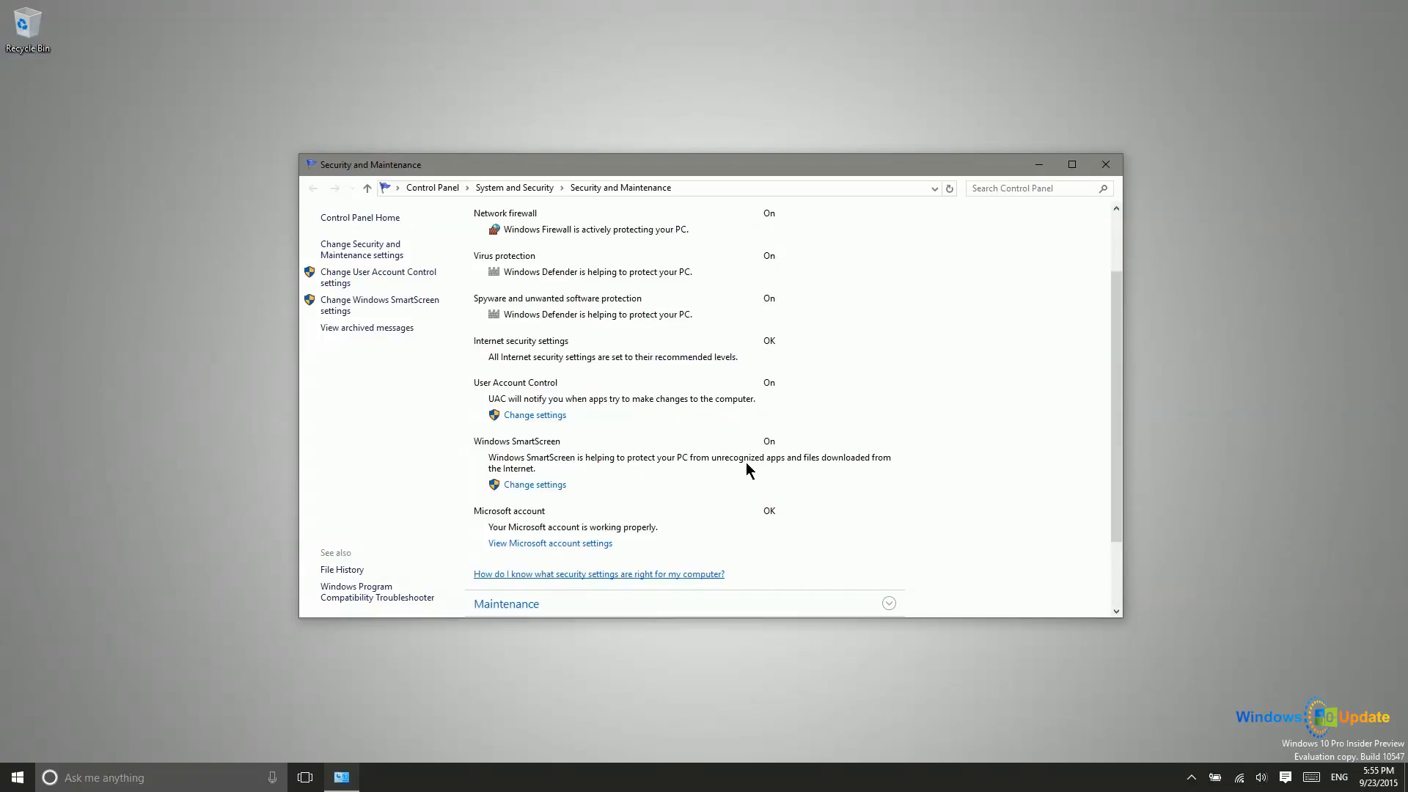
mouse_move(505, 477)
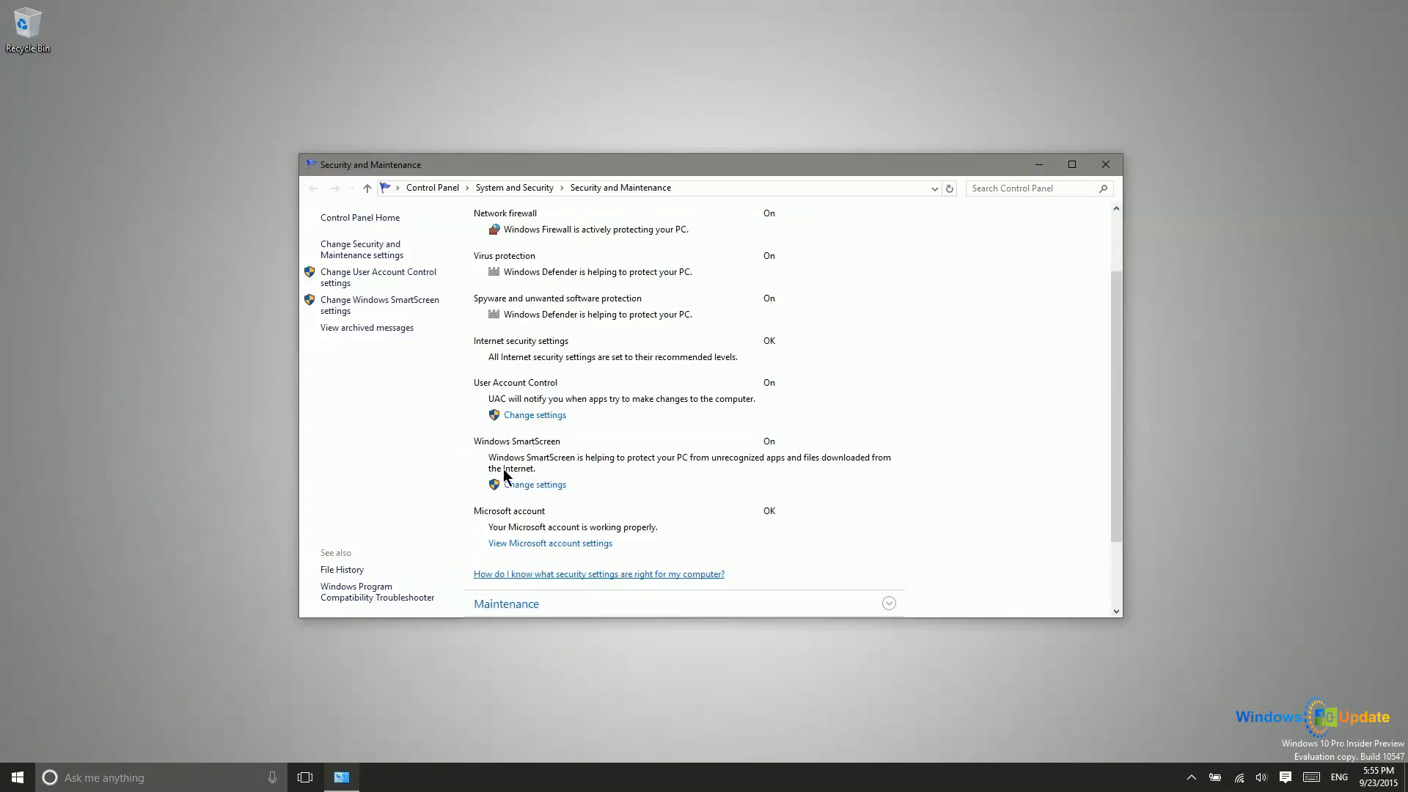
mouse_move(479, 464)
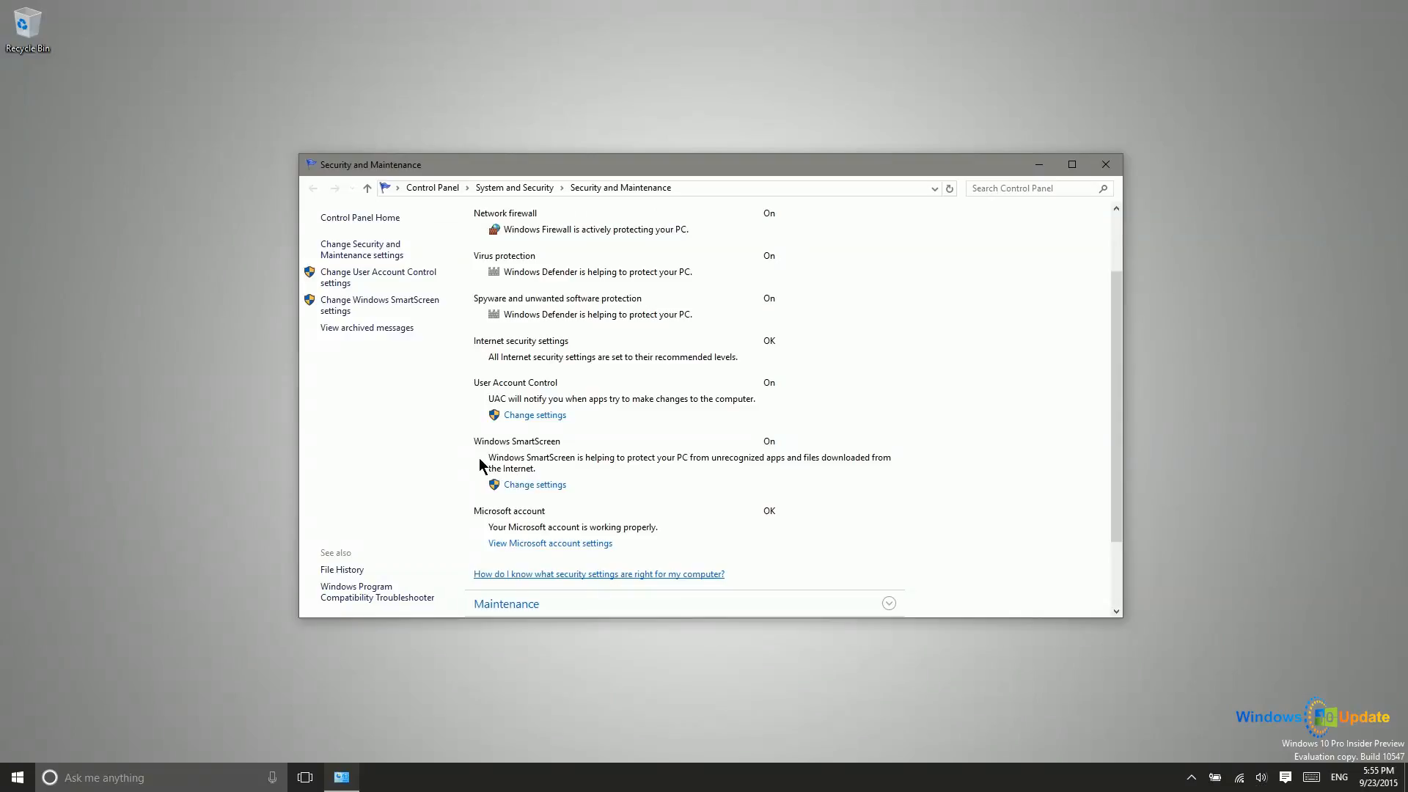
mouse_move(504, 468)
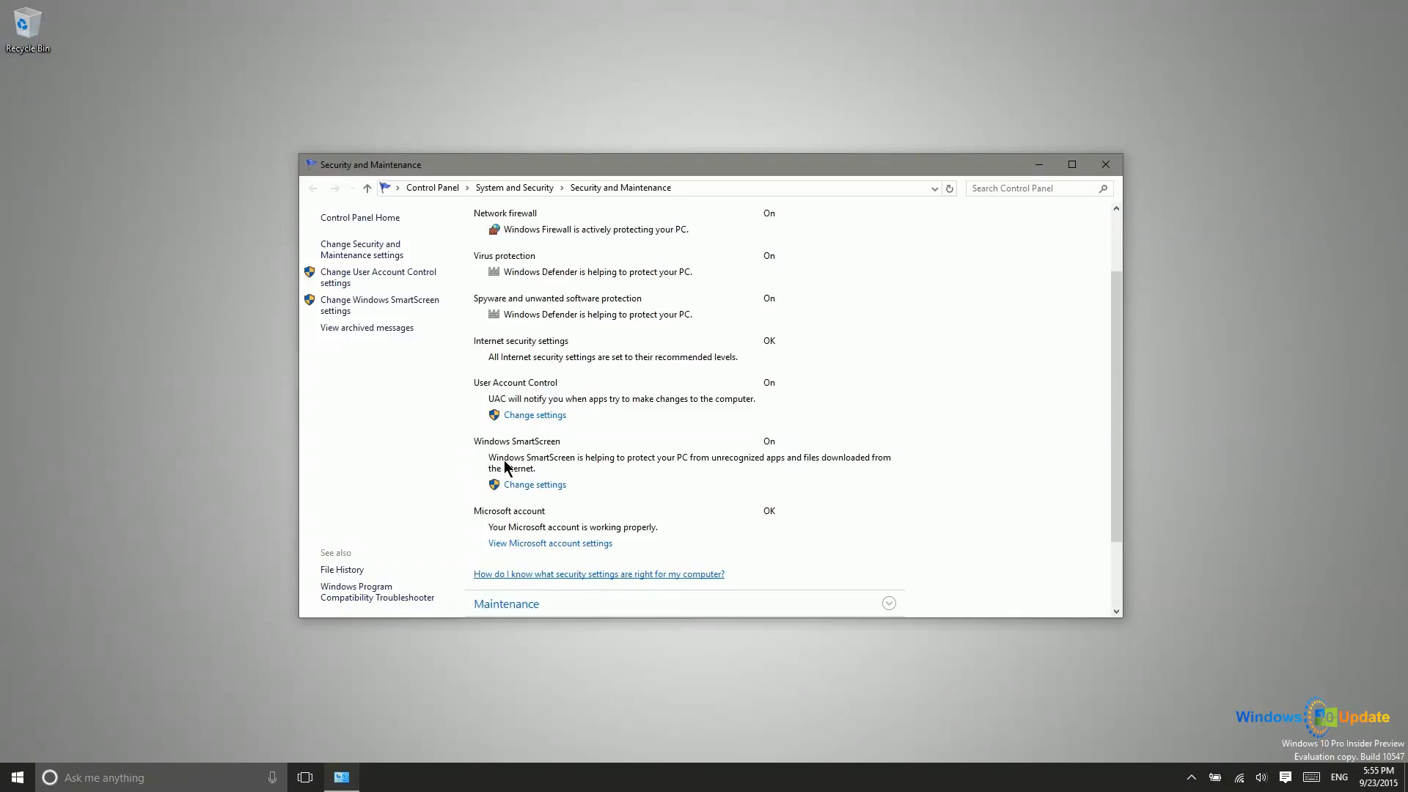